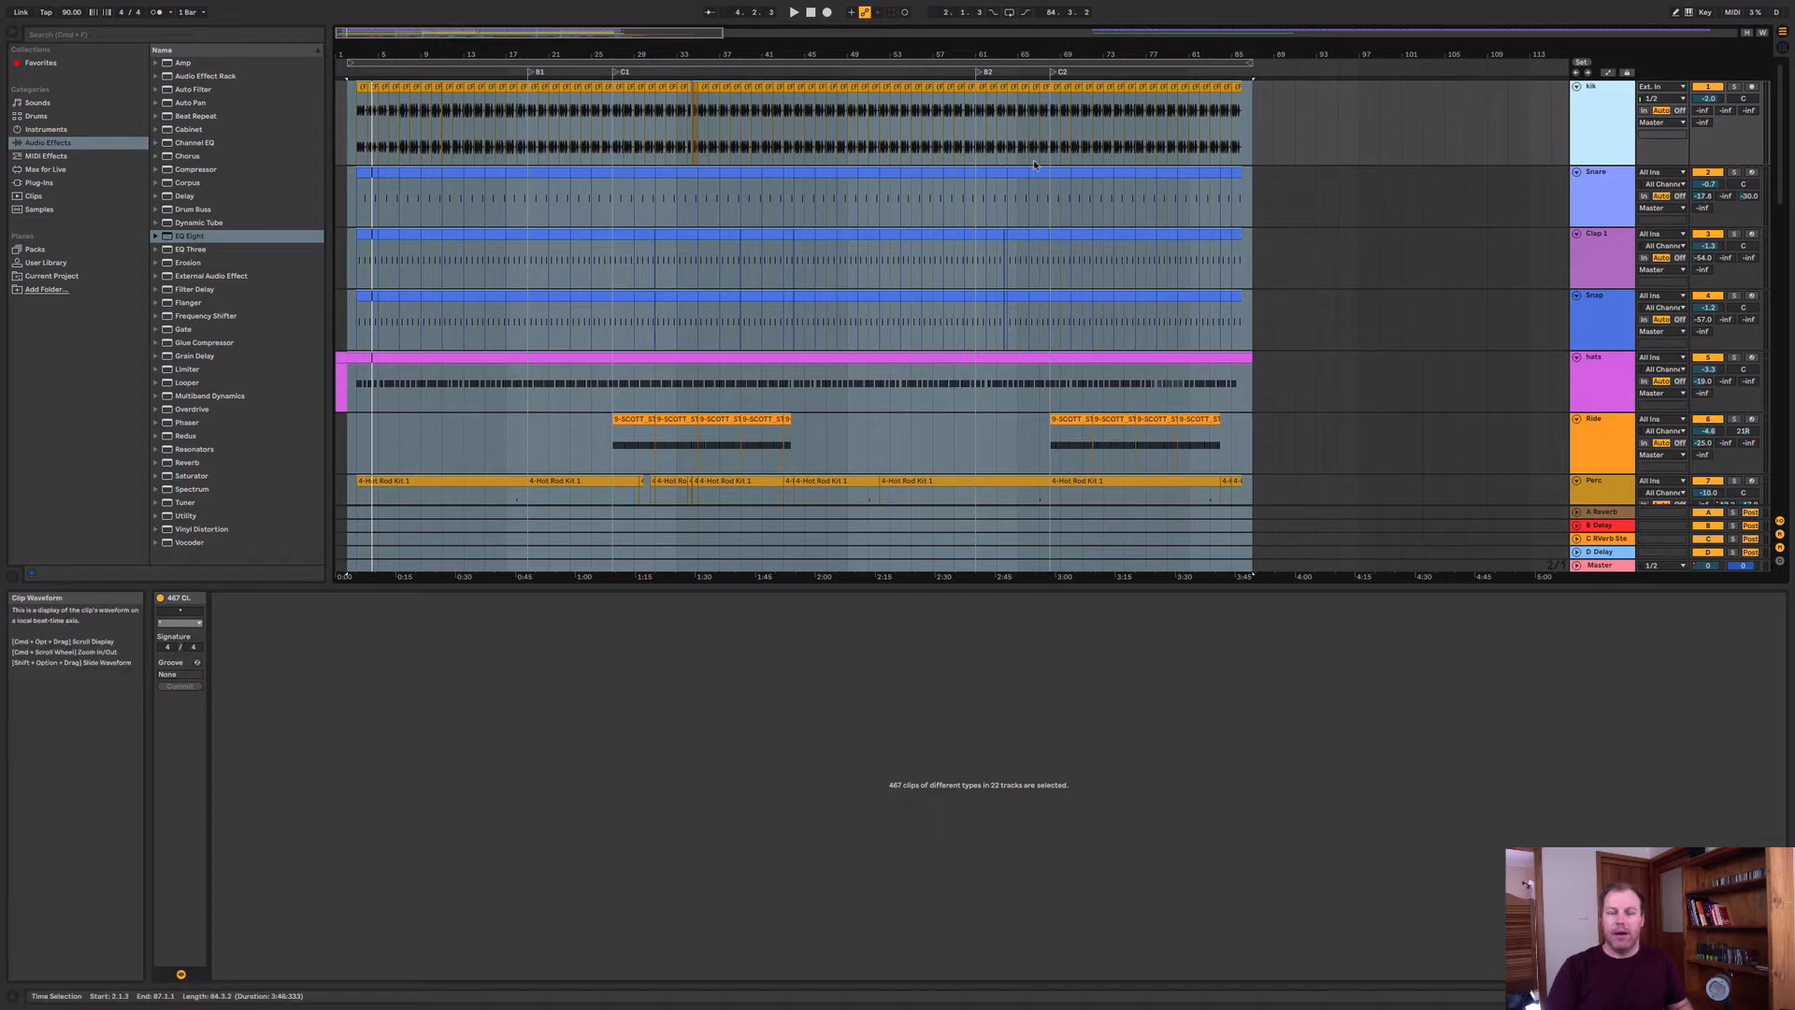
mouse_move(1599, 123)
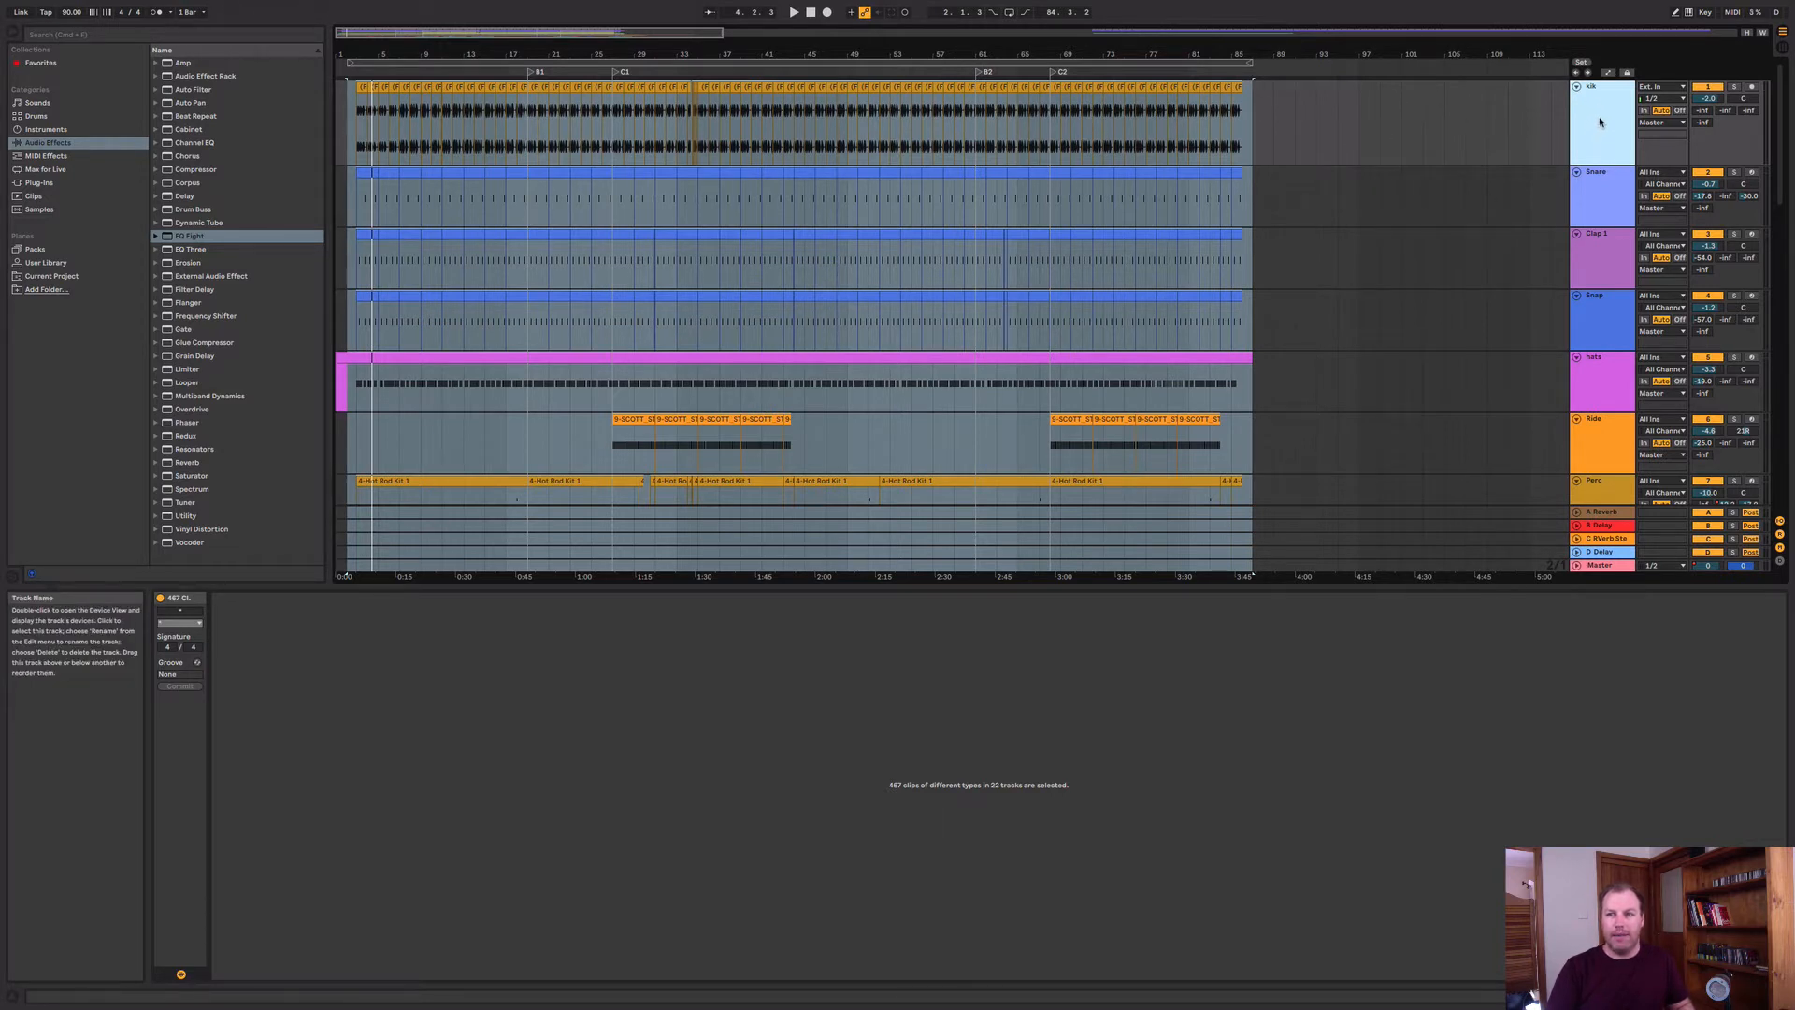
- Group the kik track on its own and rename the group 'Kick Group'
right_click(1591, 122)
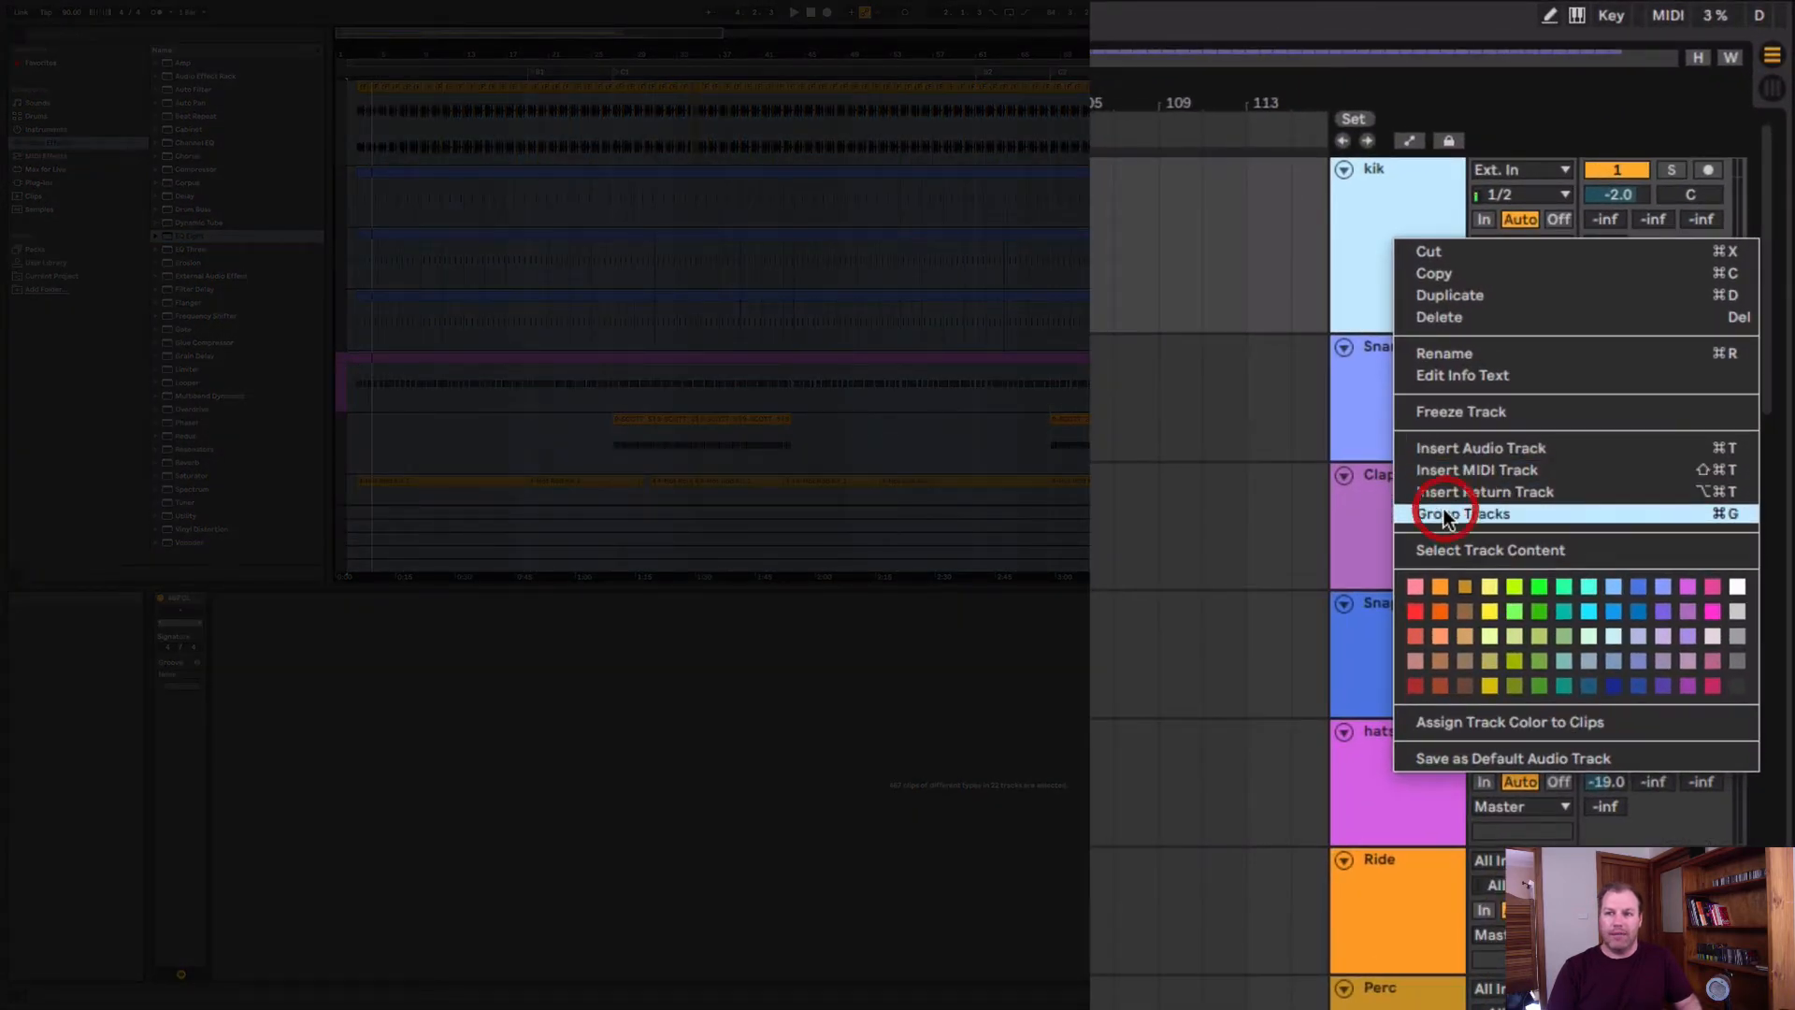
click(1462, 512)
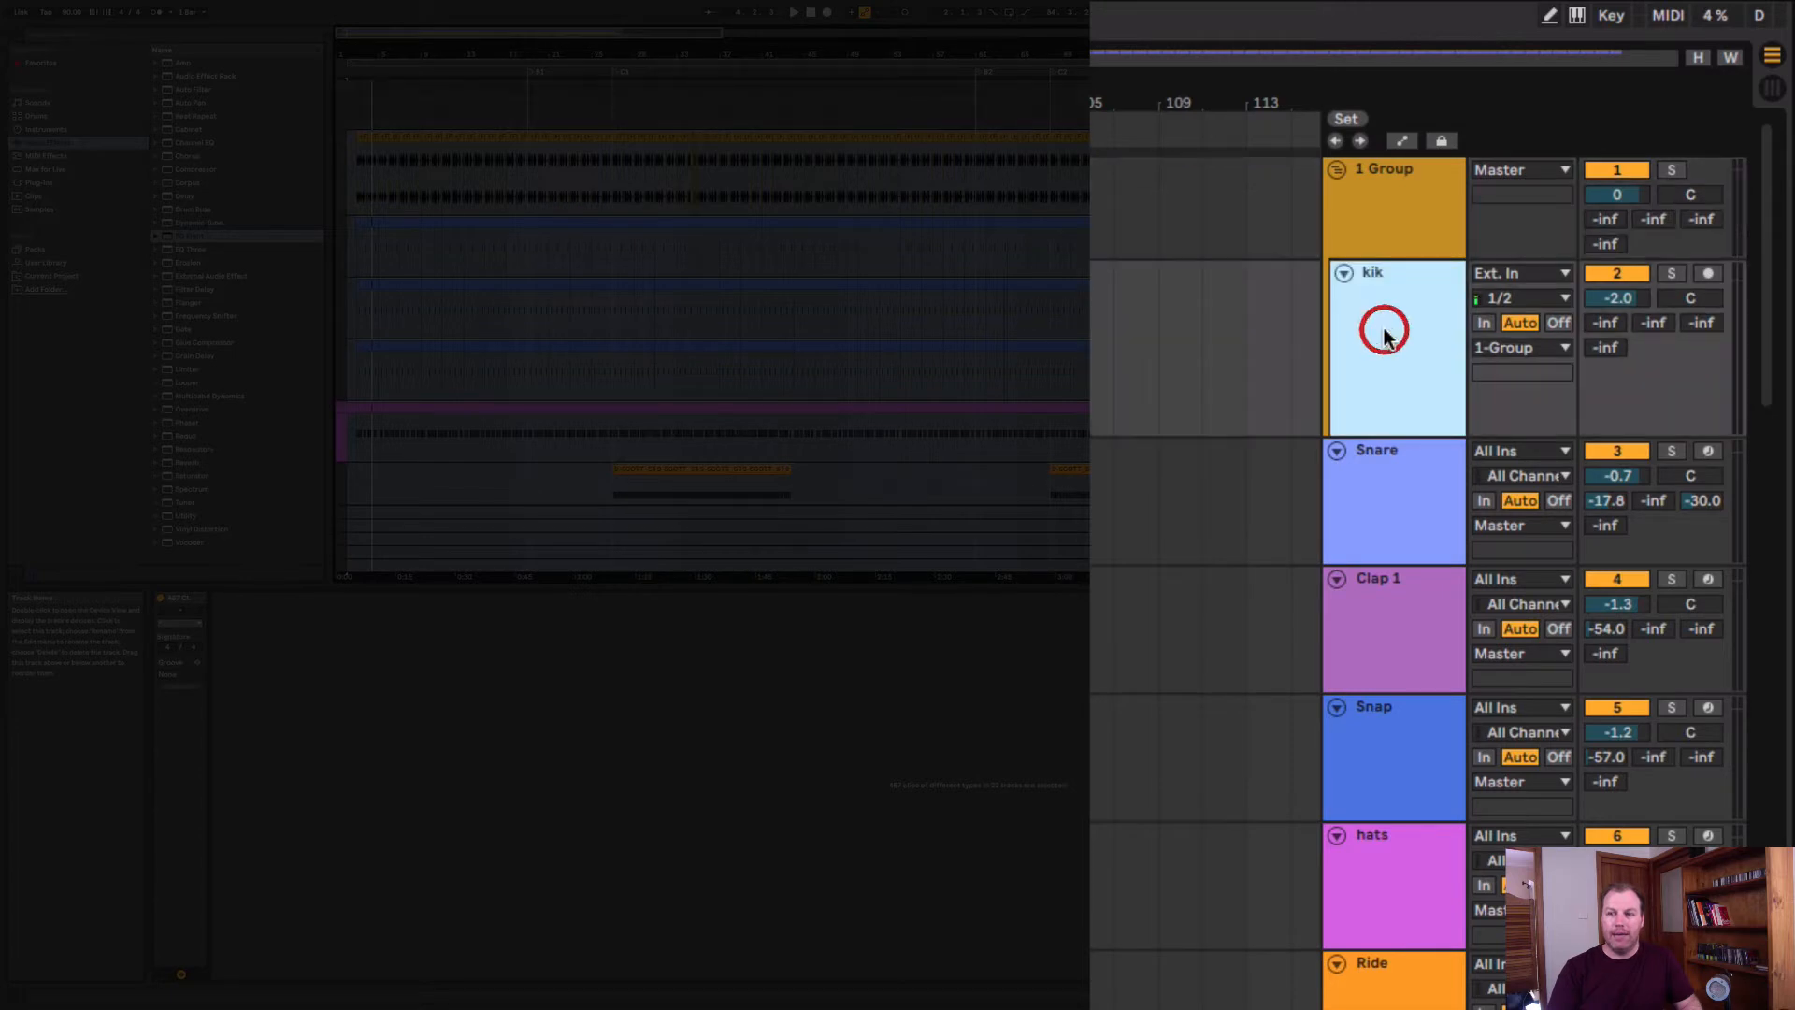
right_click(1384, 337)
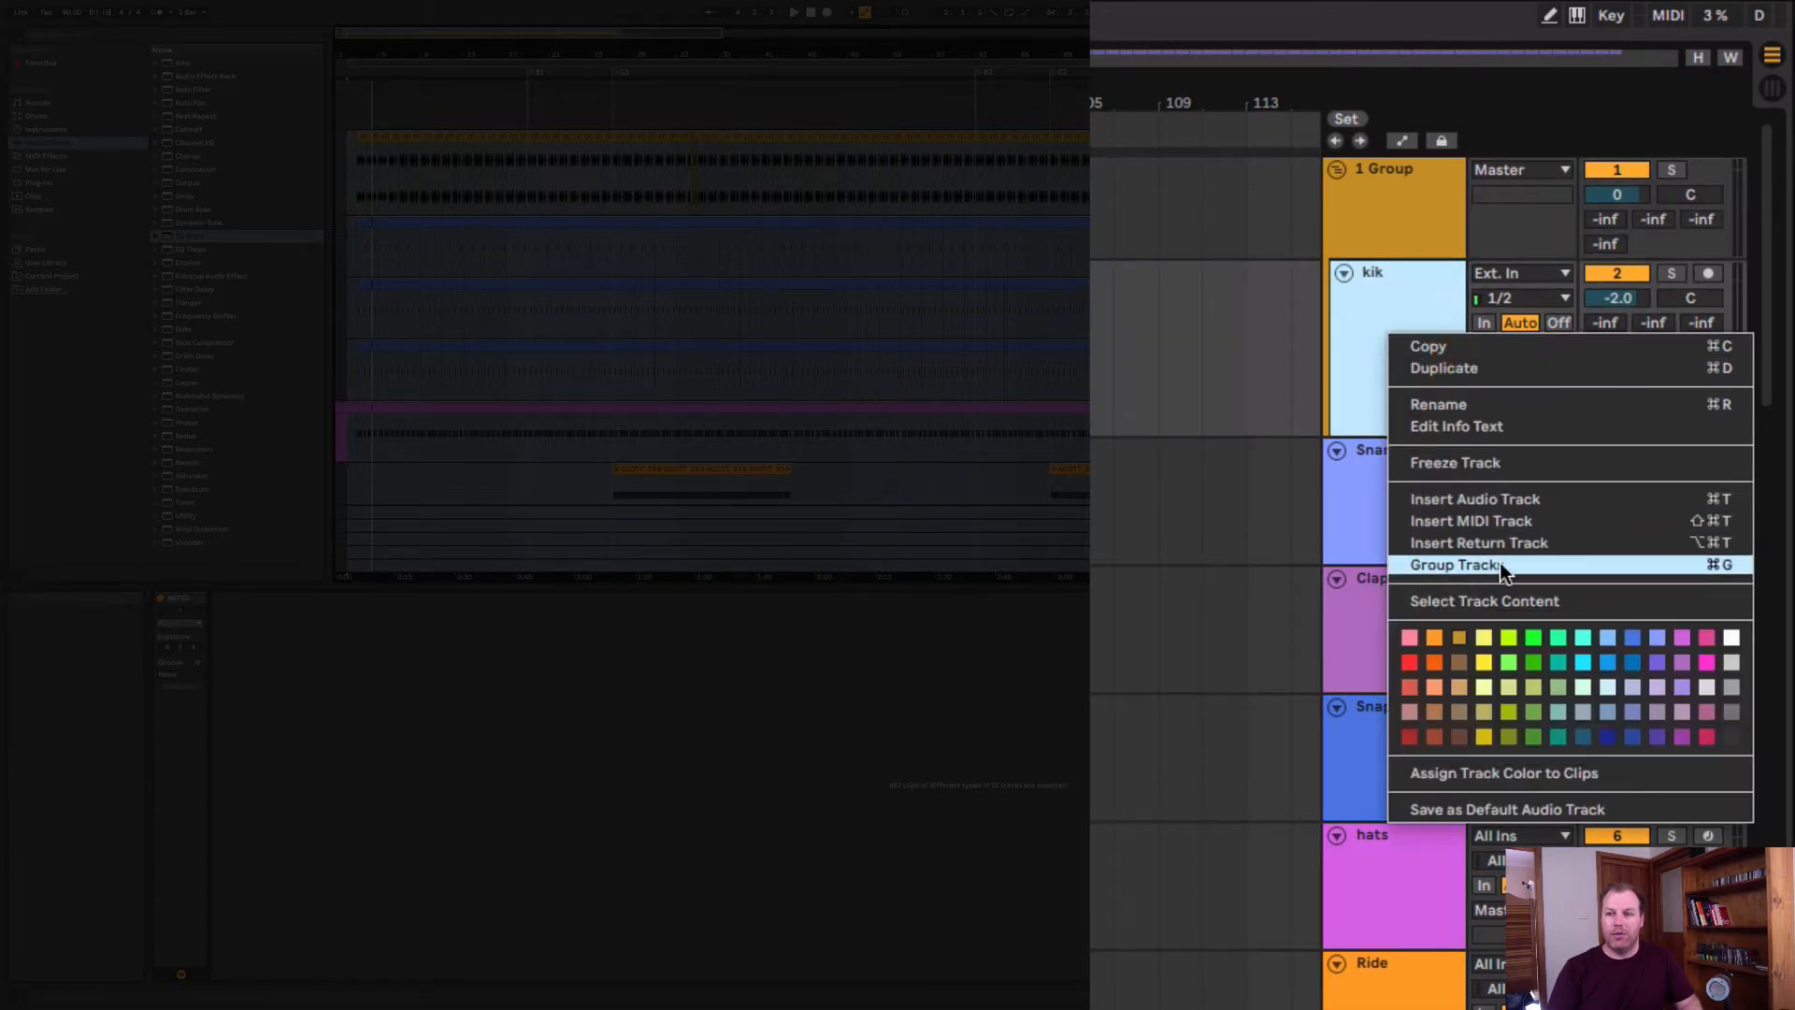
click(1459, 564)
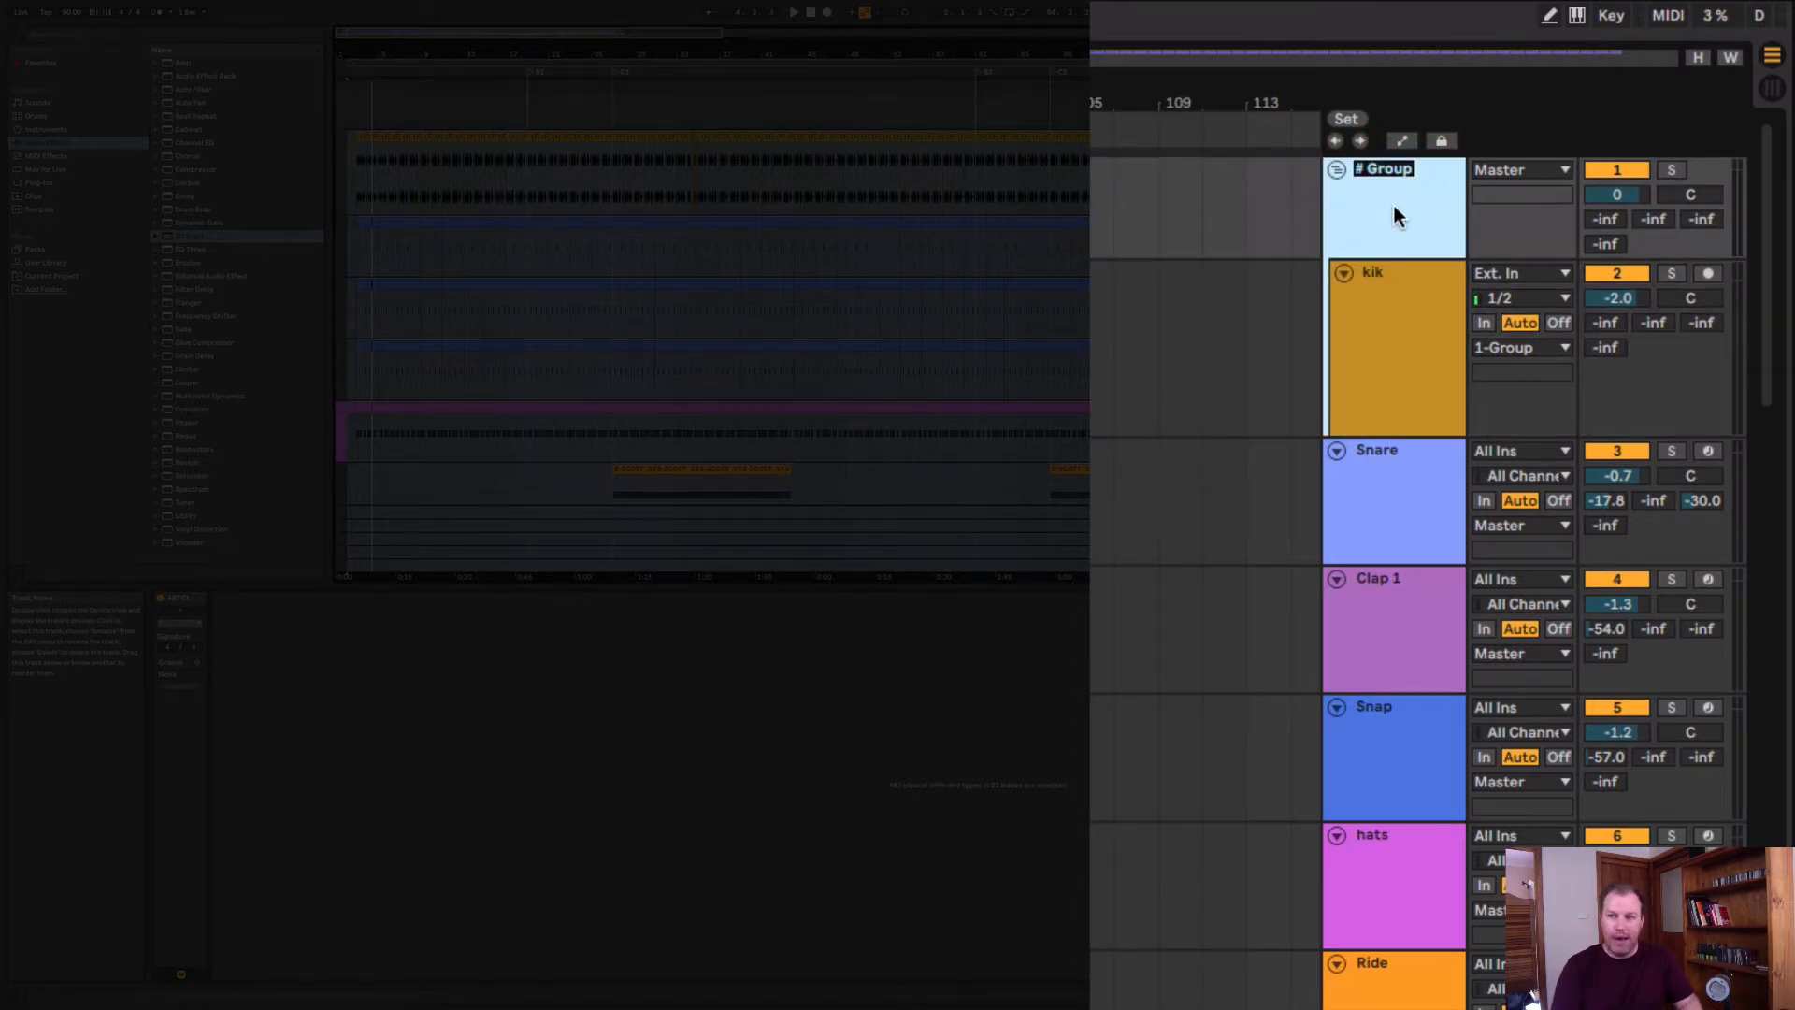
text(Kick Group)
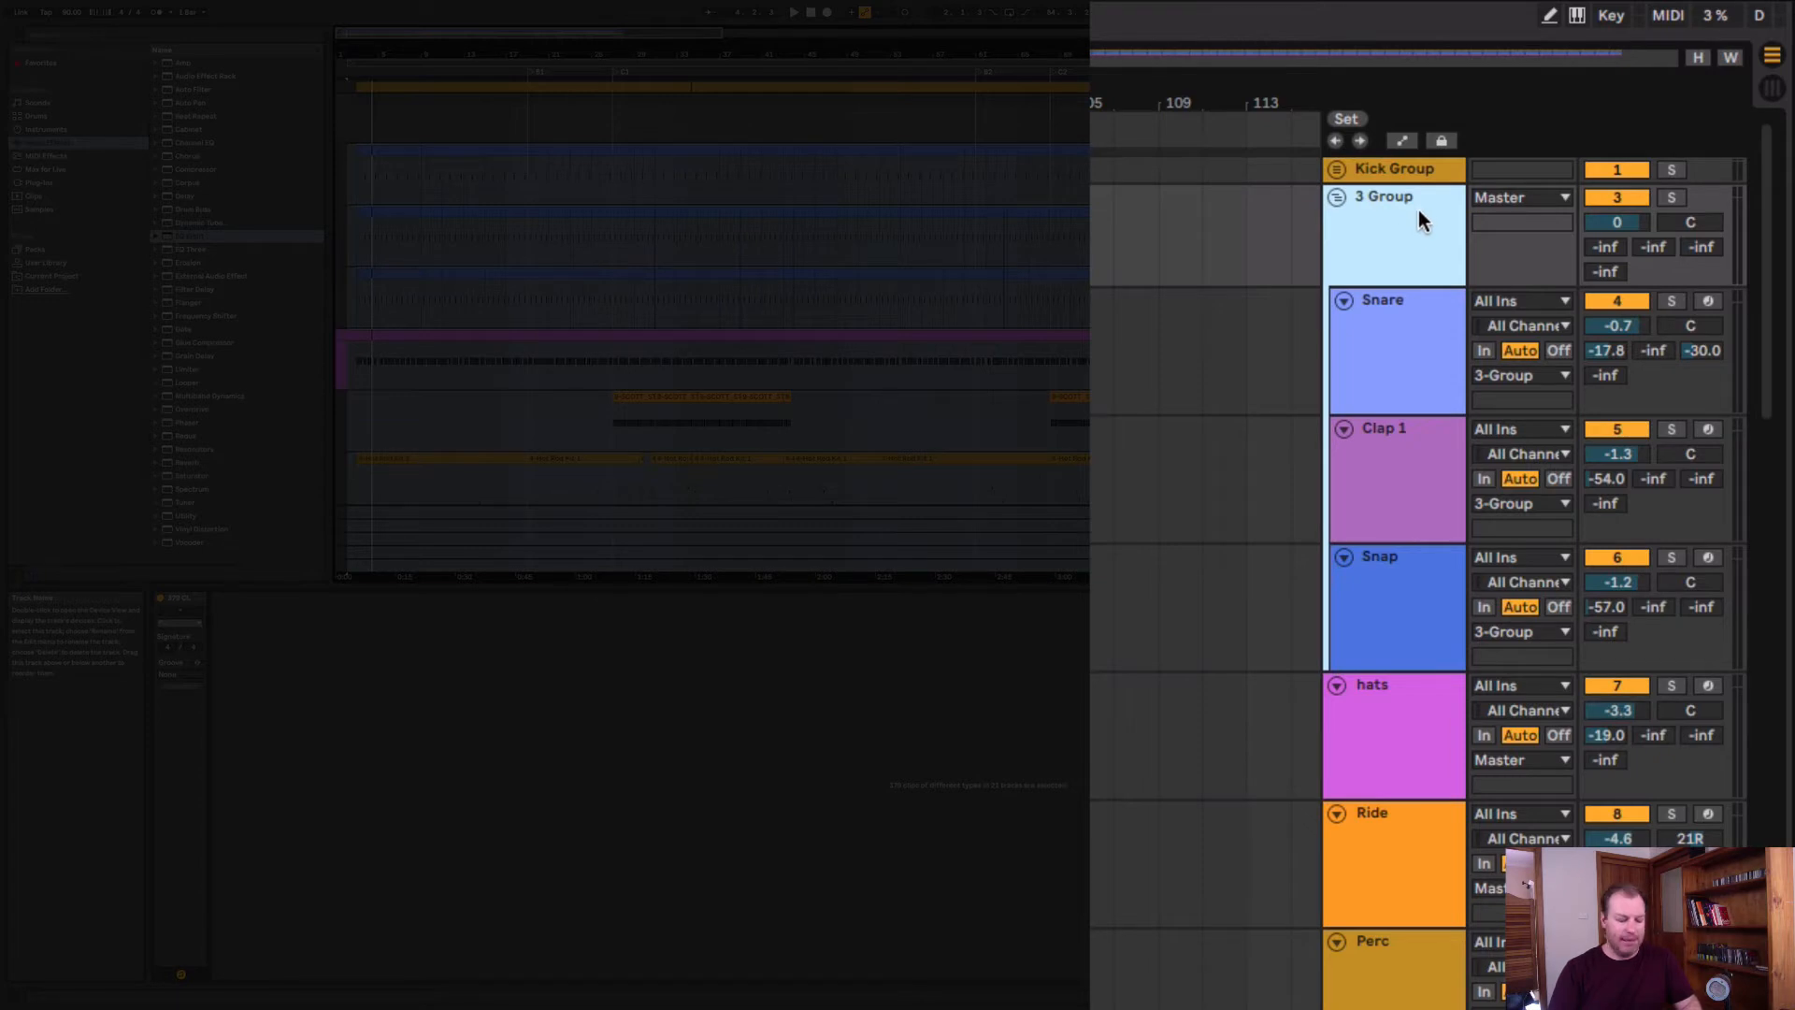
- Rename the 3 Group holding Snare, Clap 1 and Snap to 'Snare Group'
right_click(1383, 196)
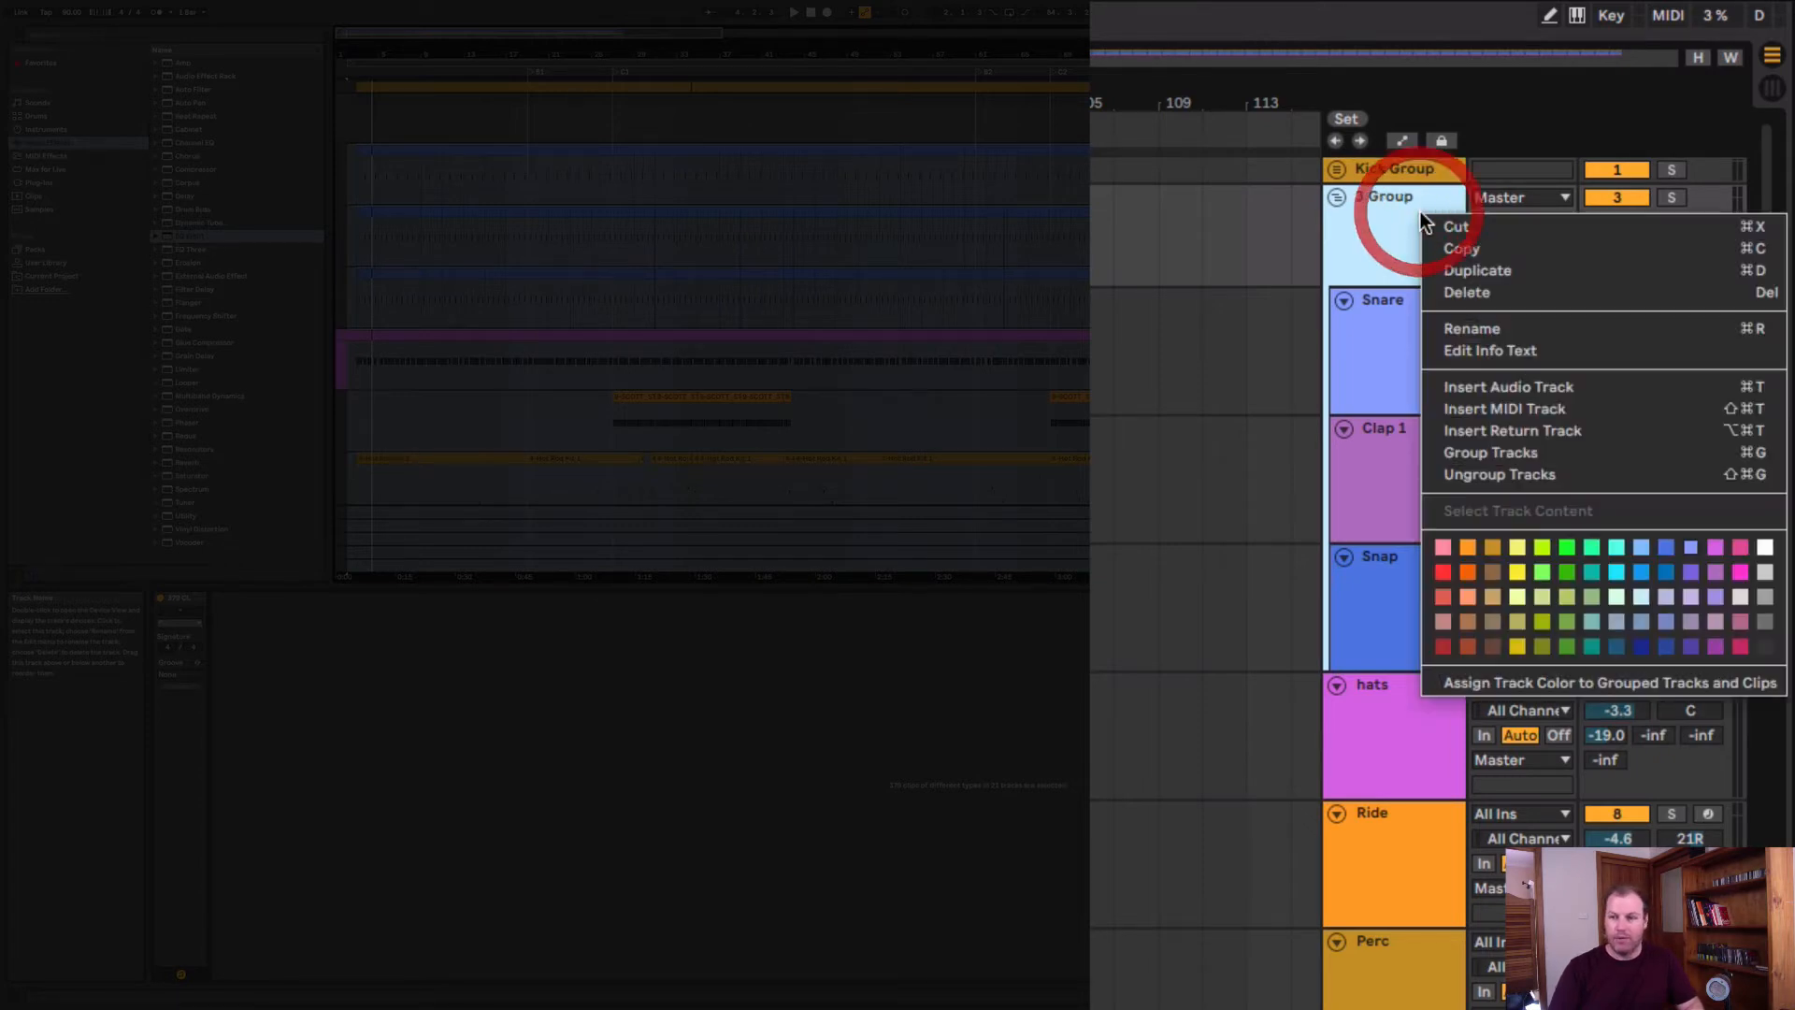
click(1471, 327)
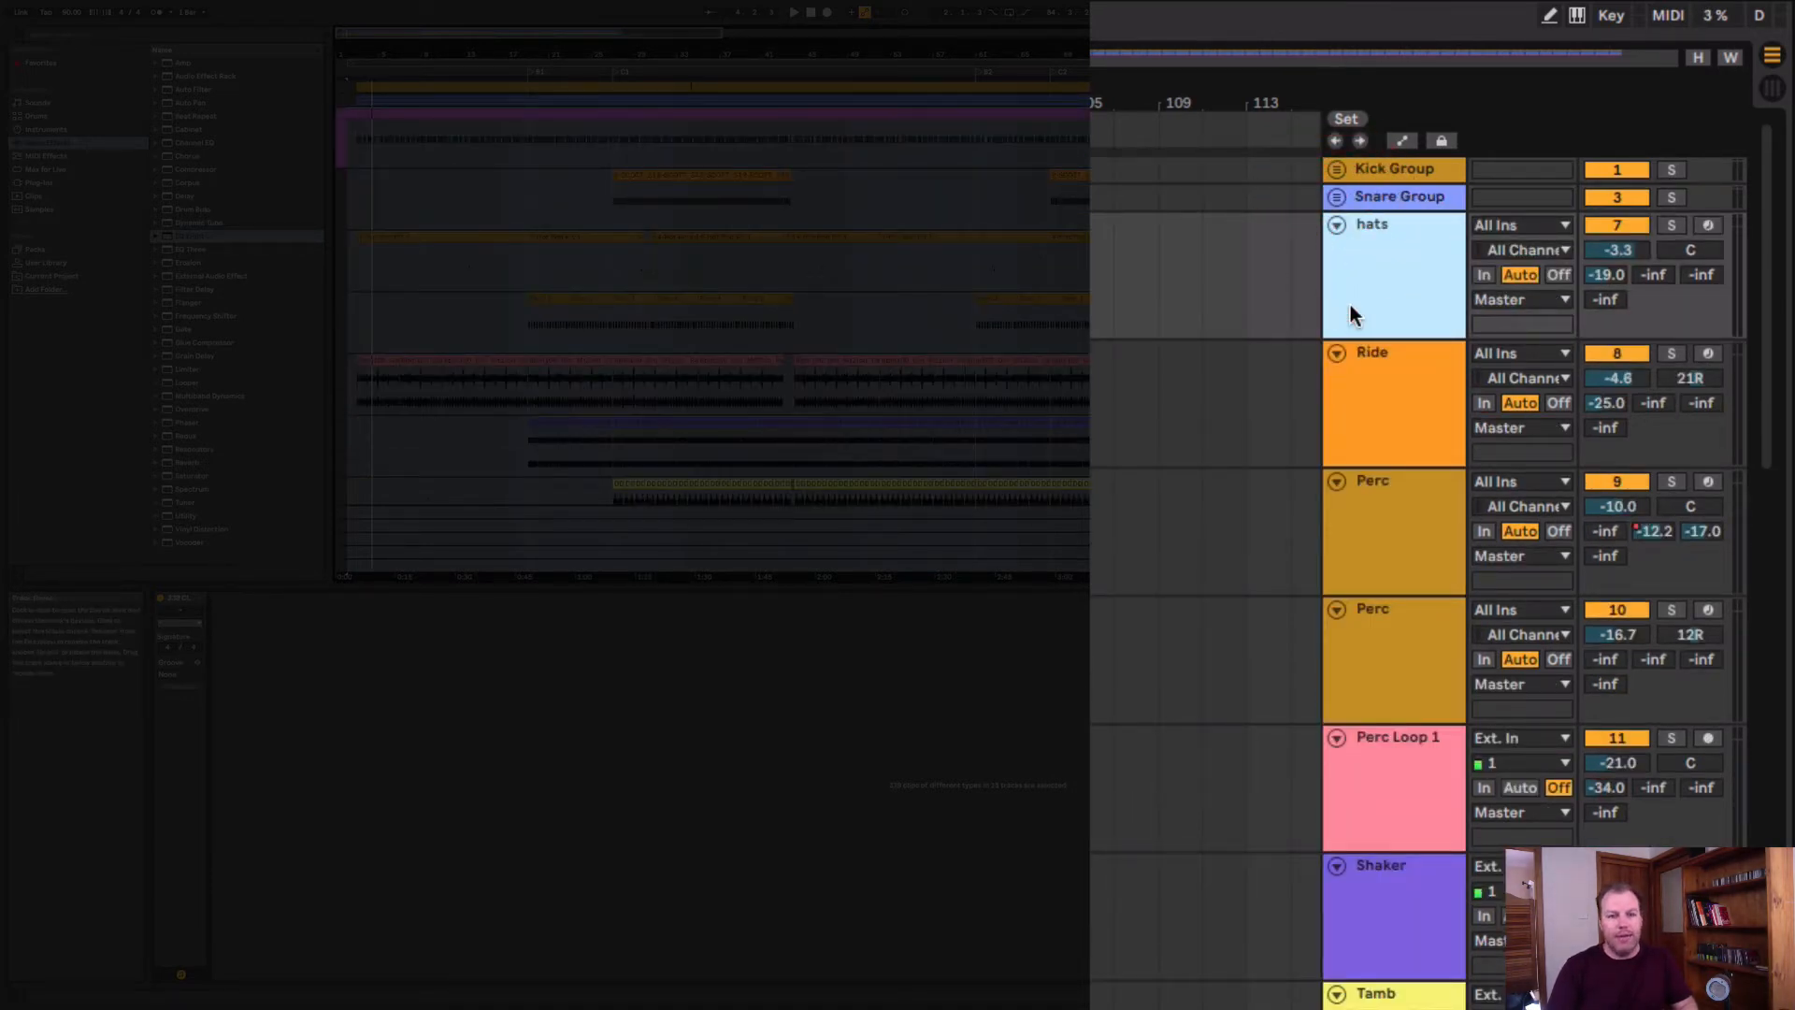
- Select the hats track to start building the percussion group
click(1372, 280)
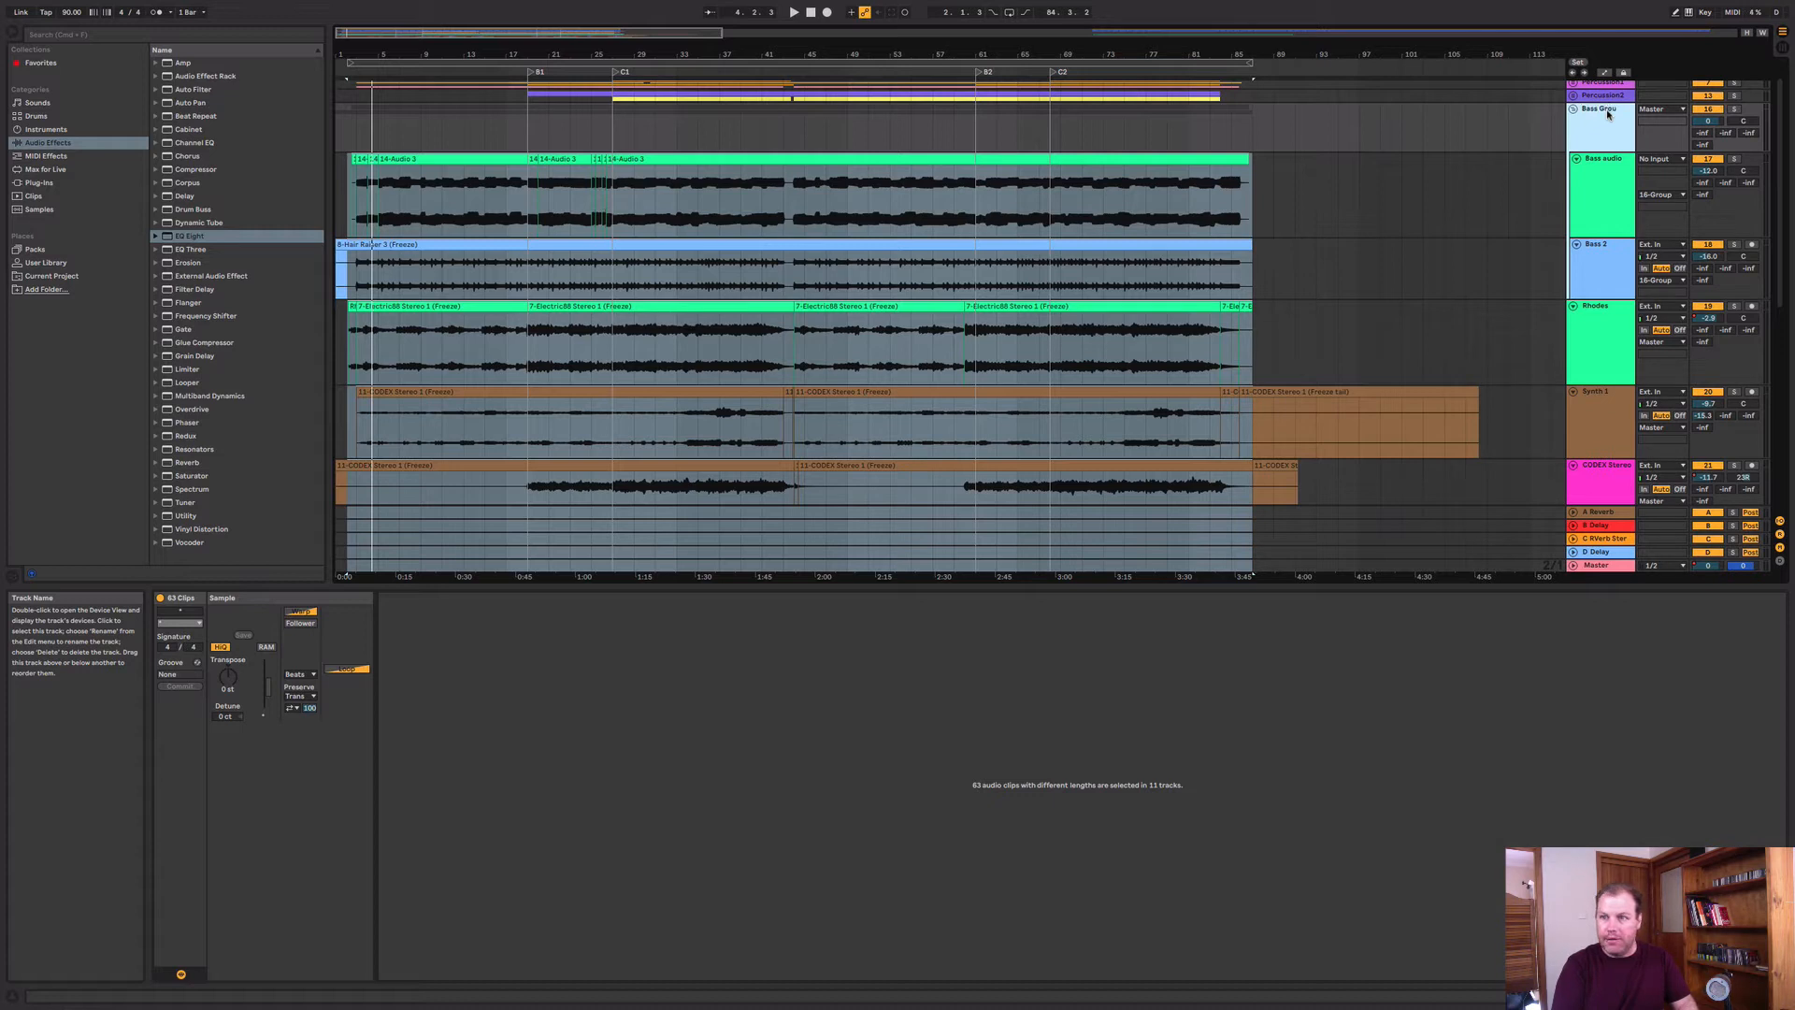
- Collapse the Bass Group before grouping the keys, synth and FX tracks
click(1570, 110)
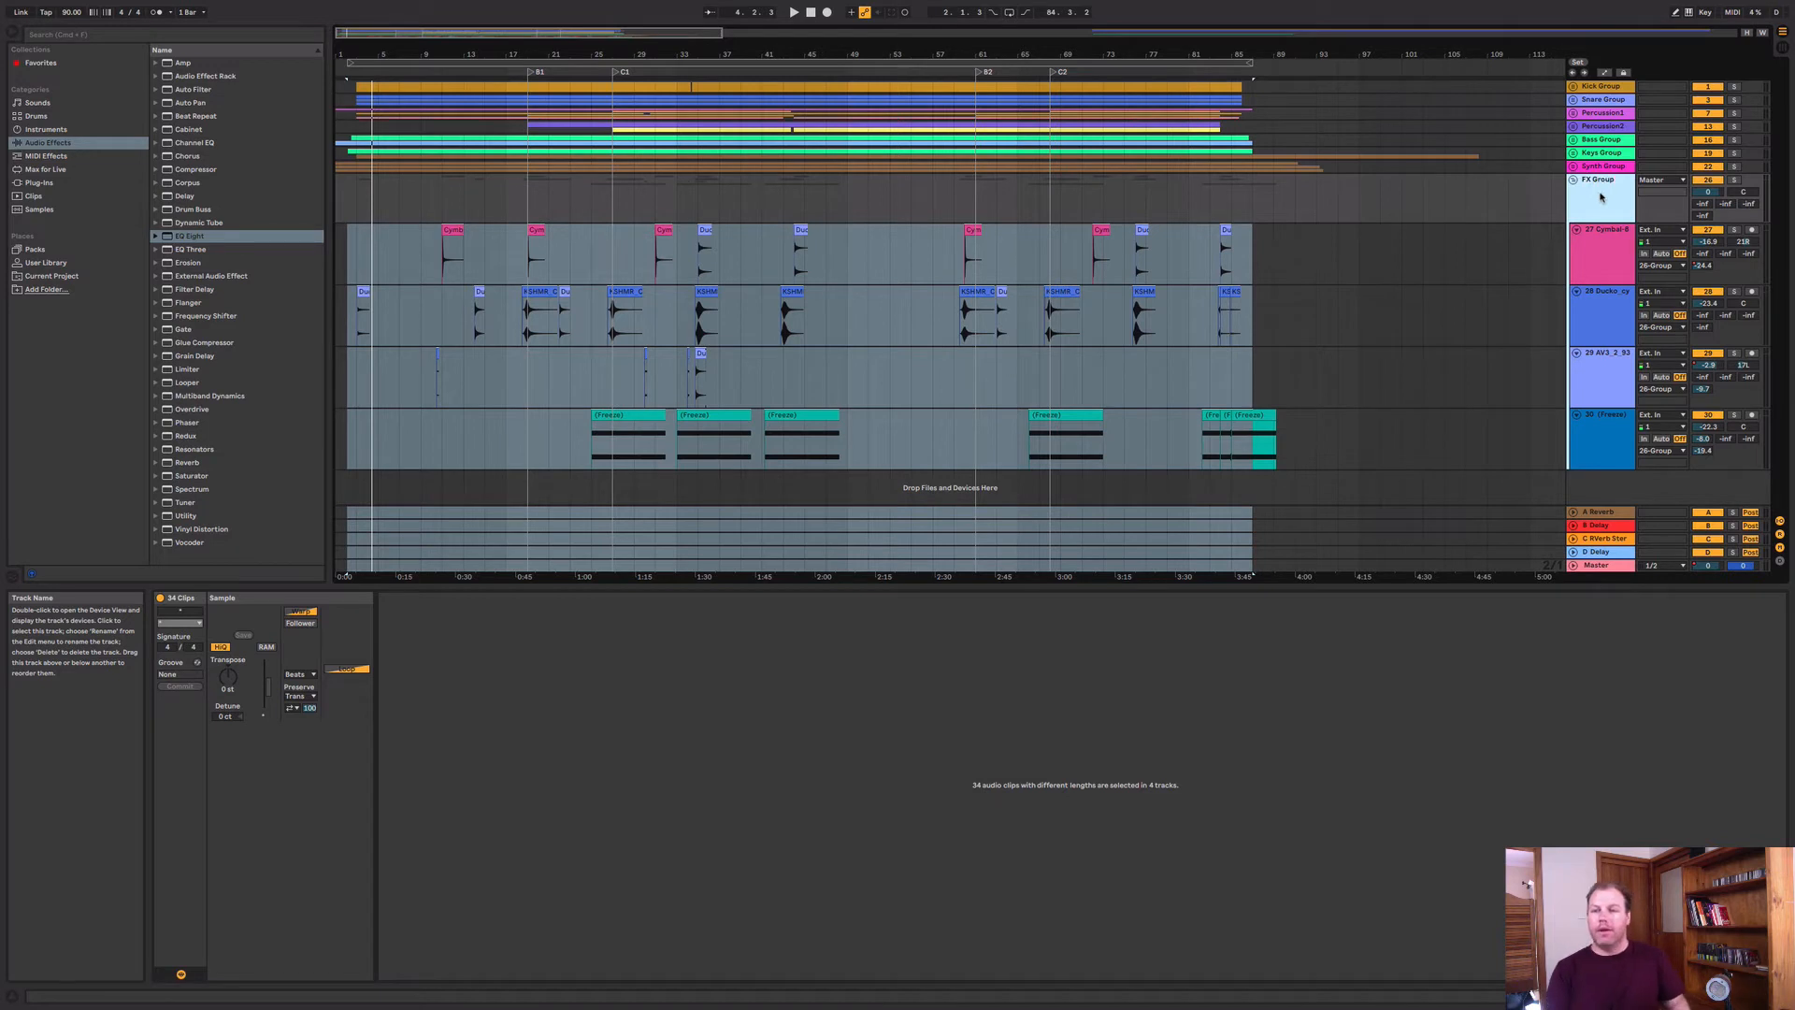
- Collapse the FX Group so only the eight folded group tracks show
click(1574, 179)
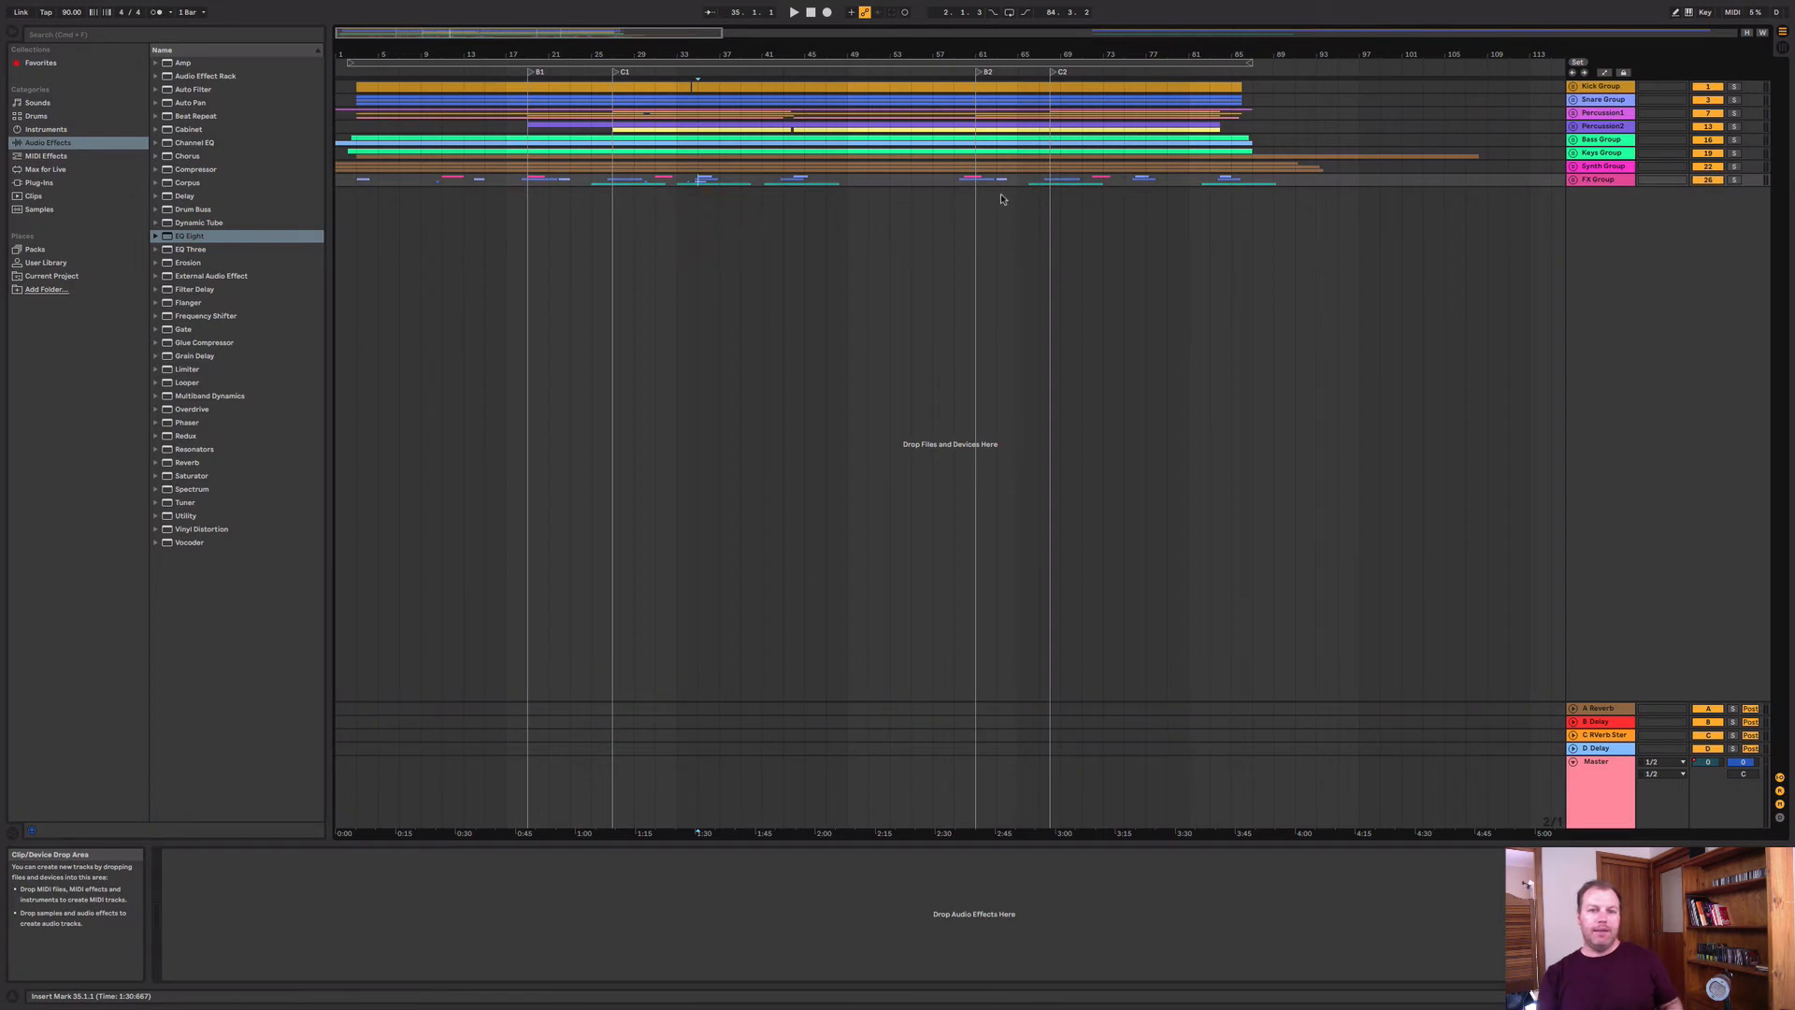
mouse_move(1458, 221)
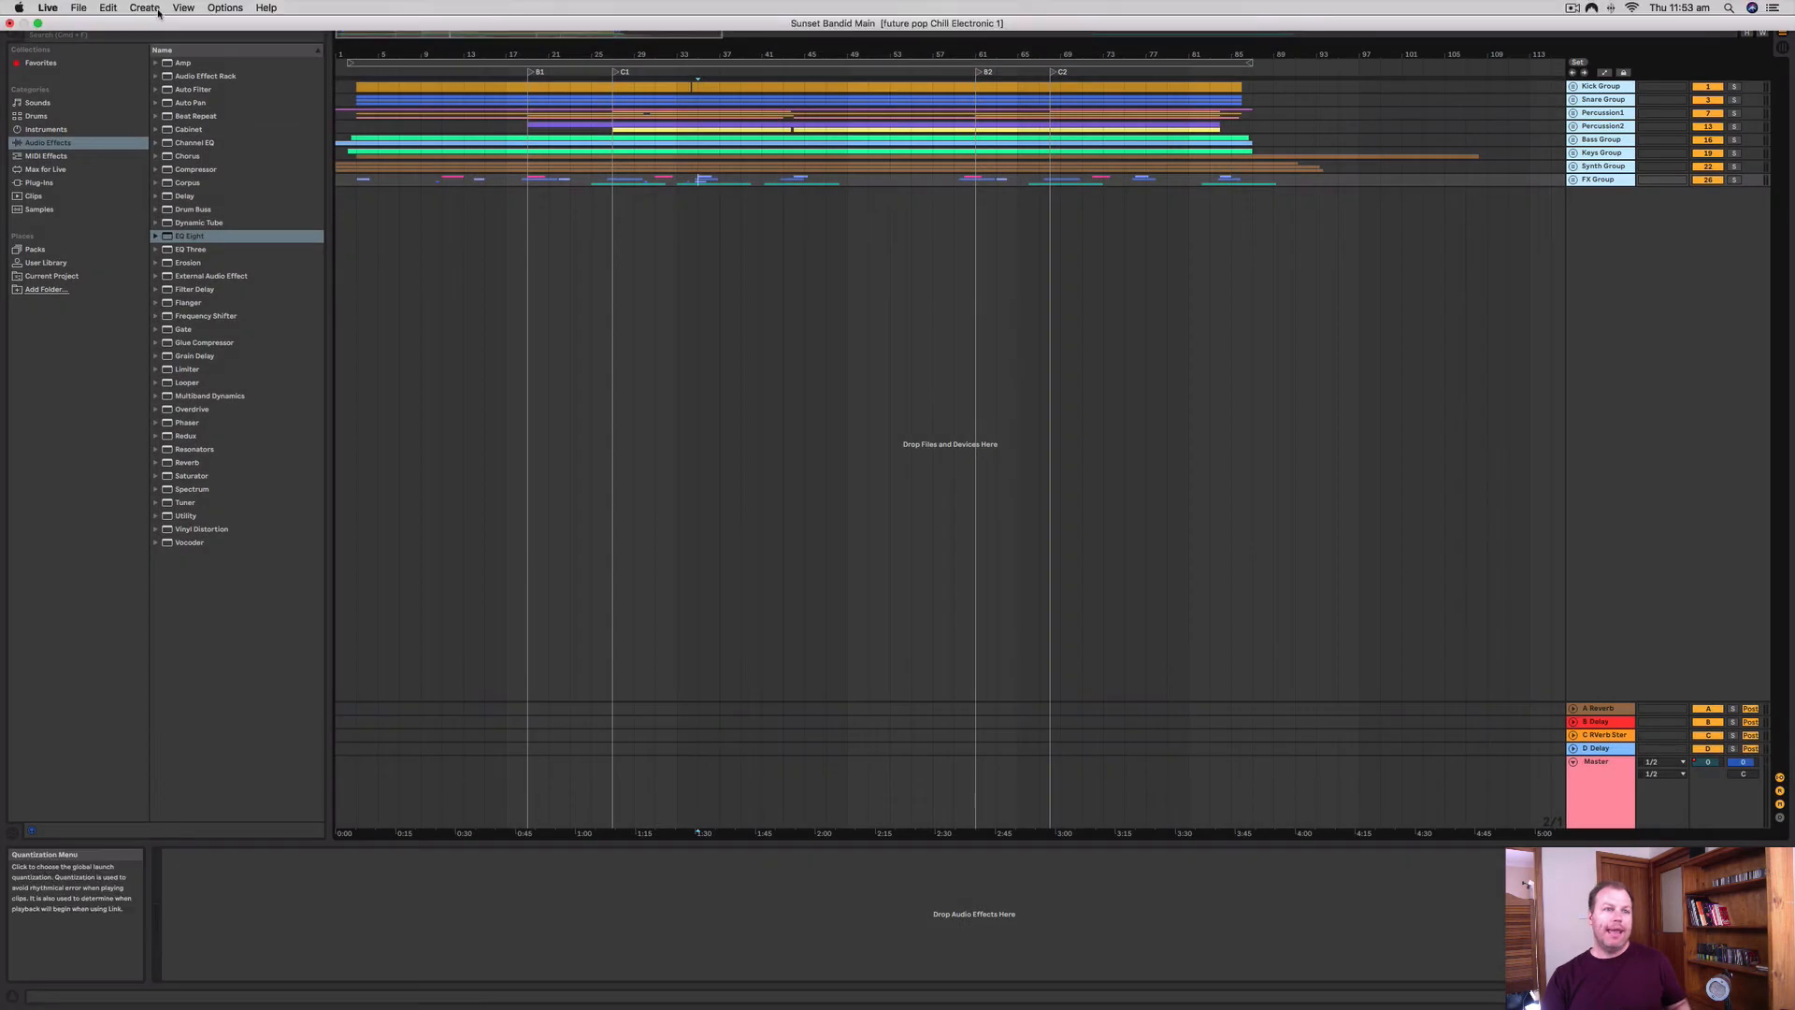
- In Export Audio/Video, set Rendered Track to selected tracks only
click(76, 7)
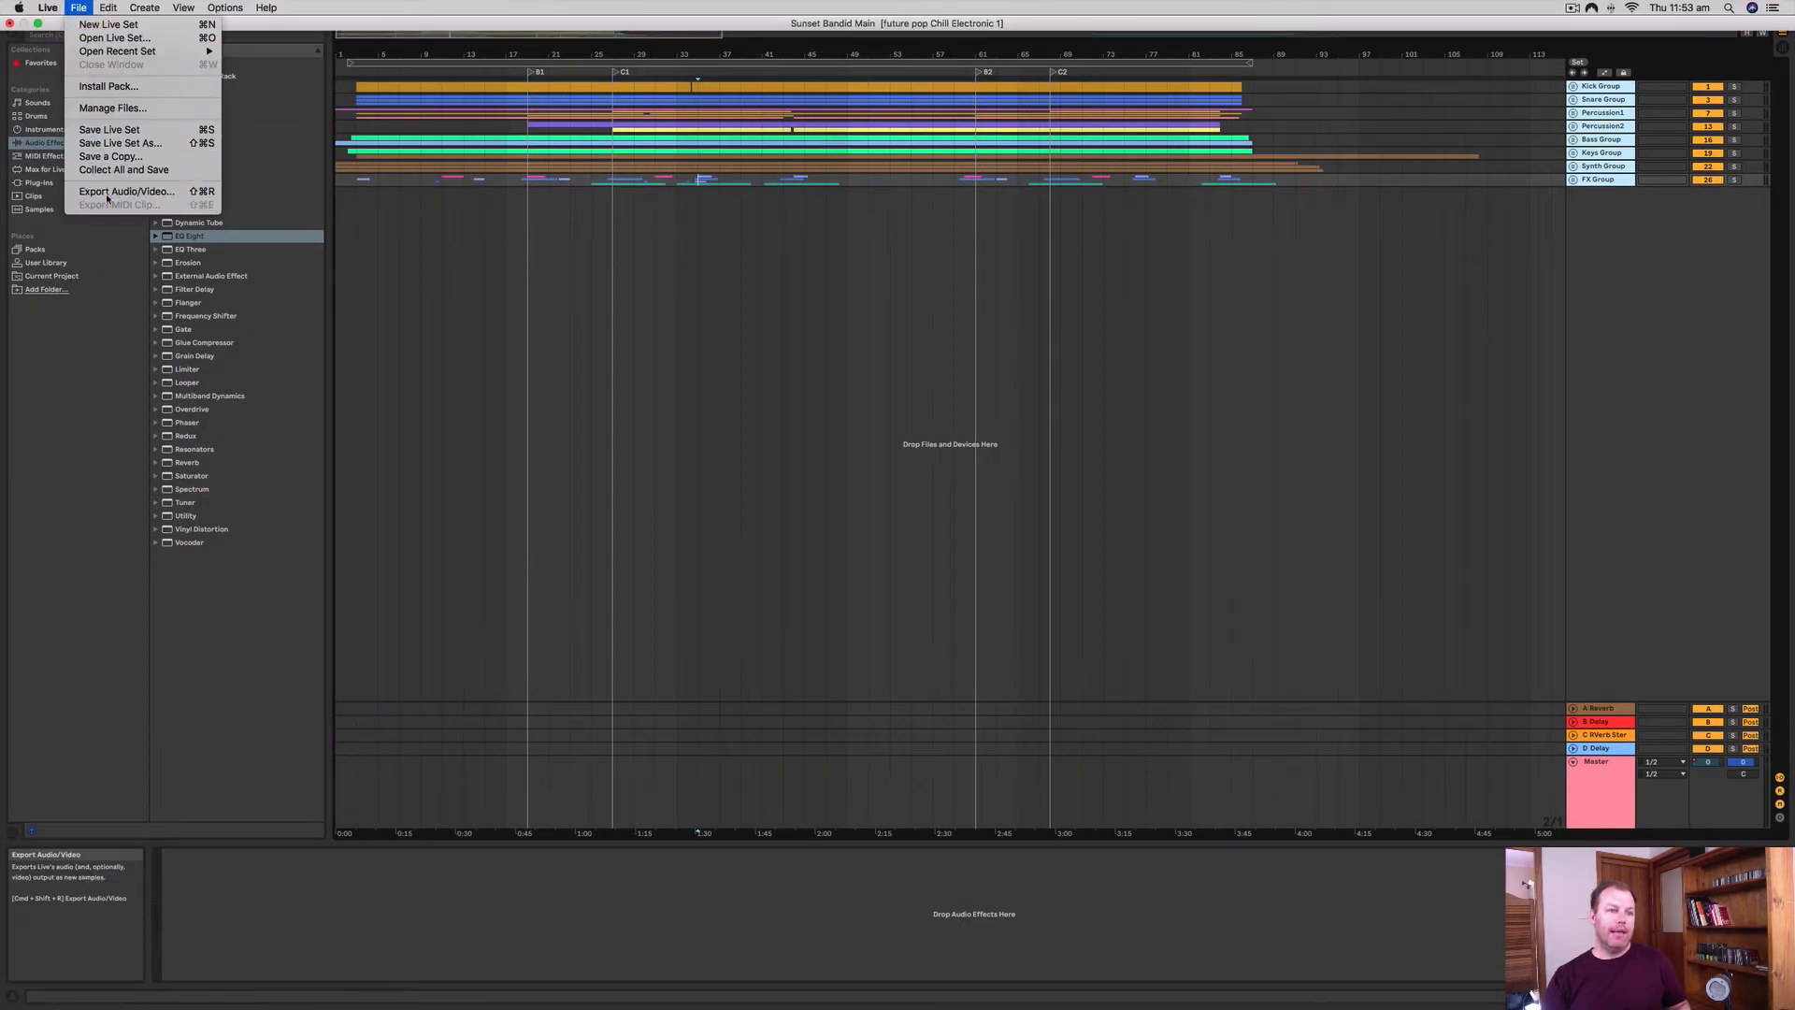
click(127, 191)
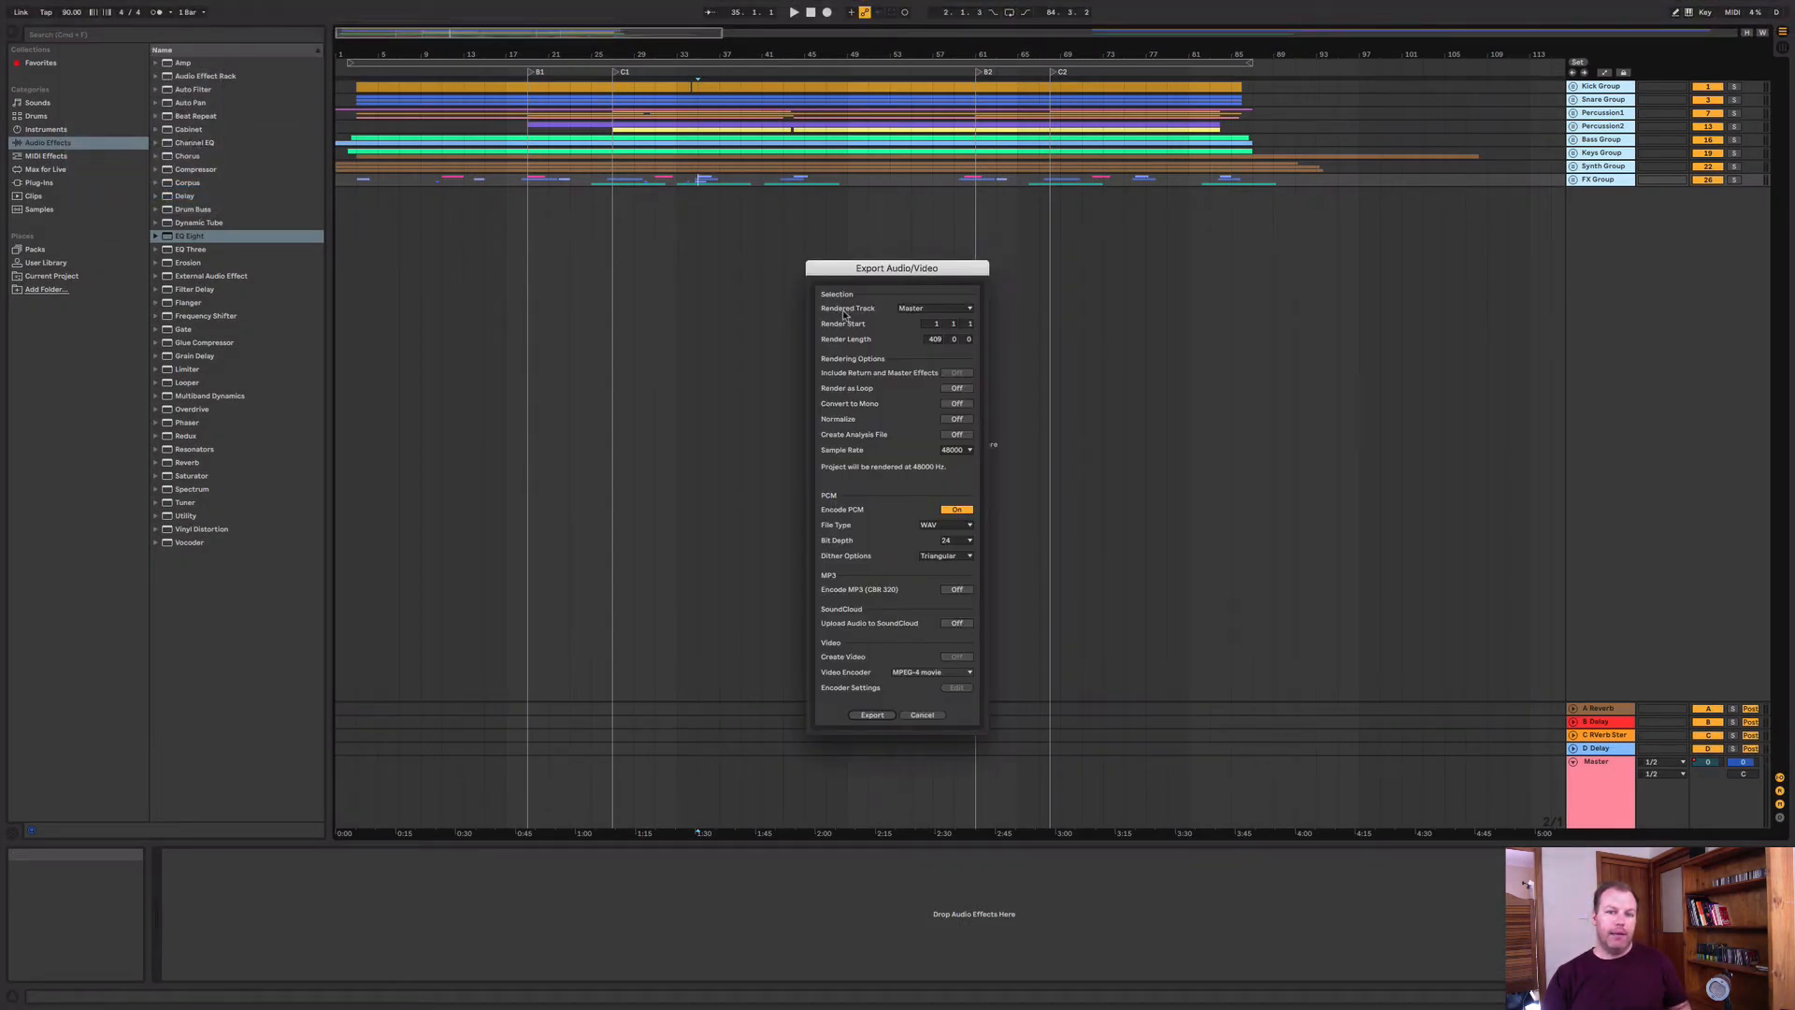
click(934, 307)
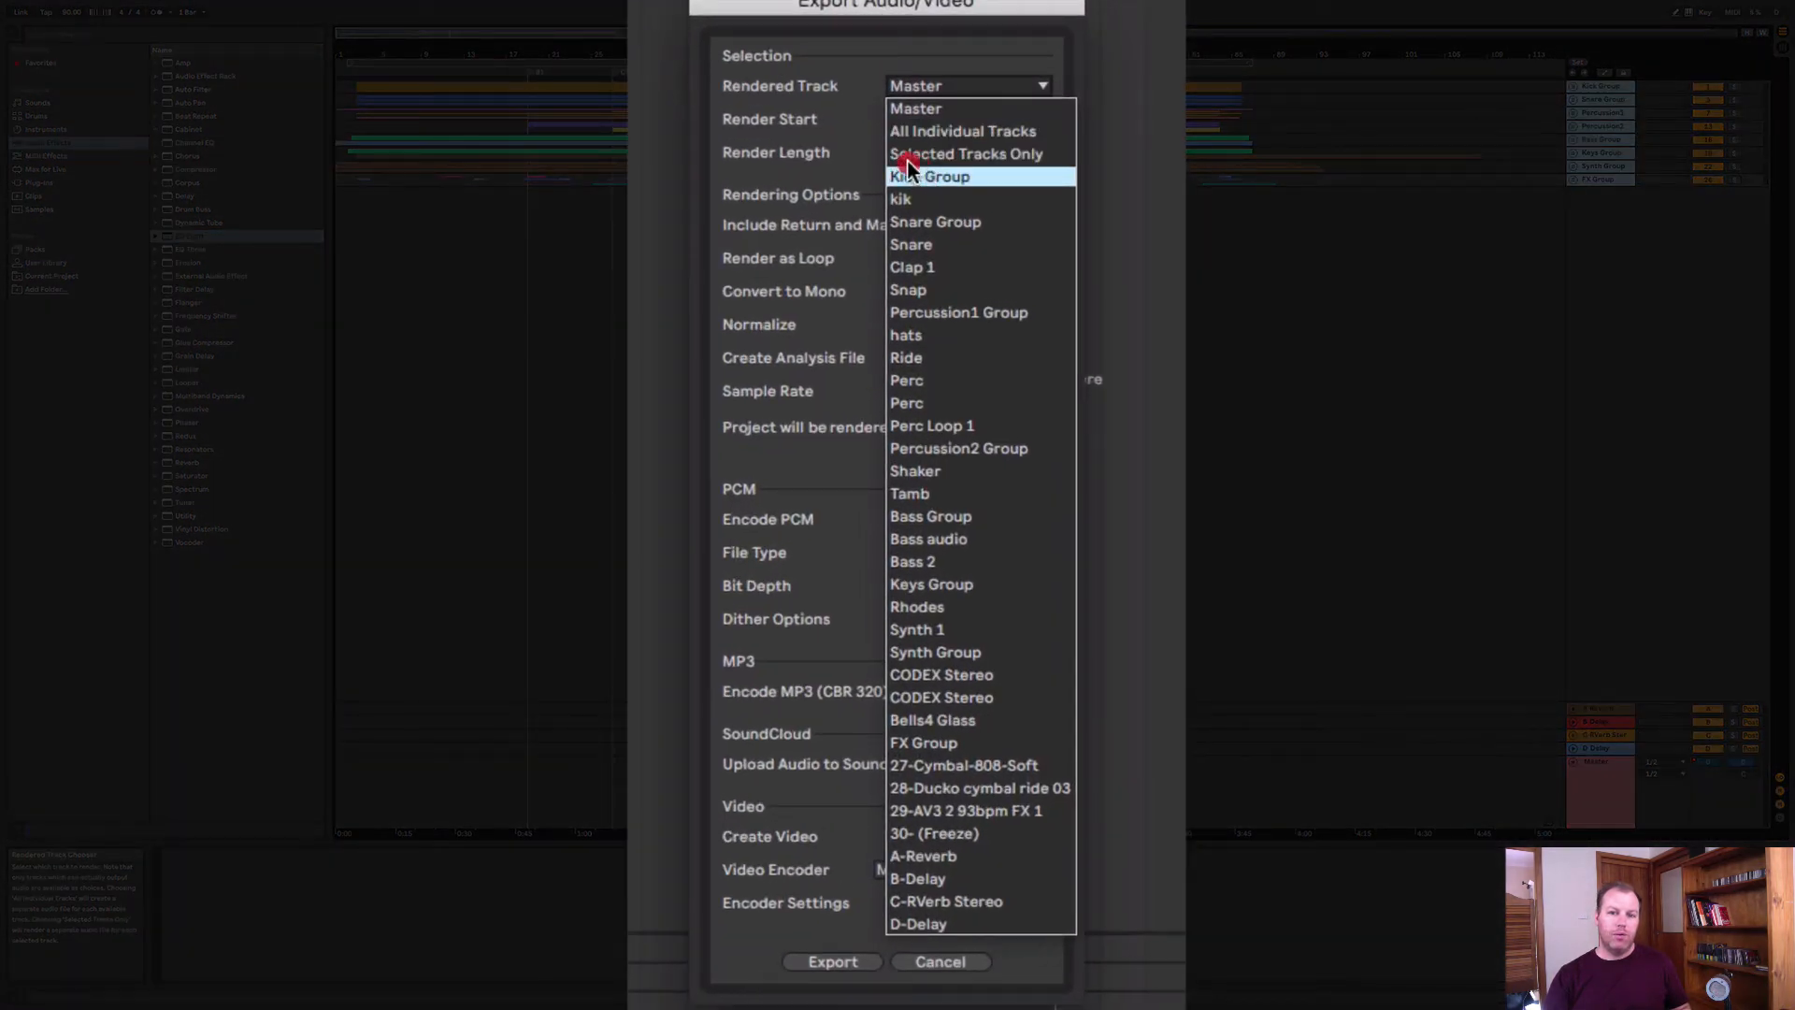
click(964, 153)
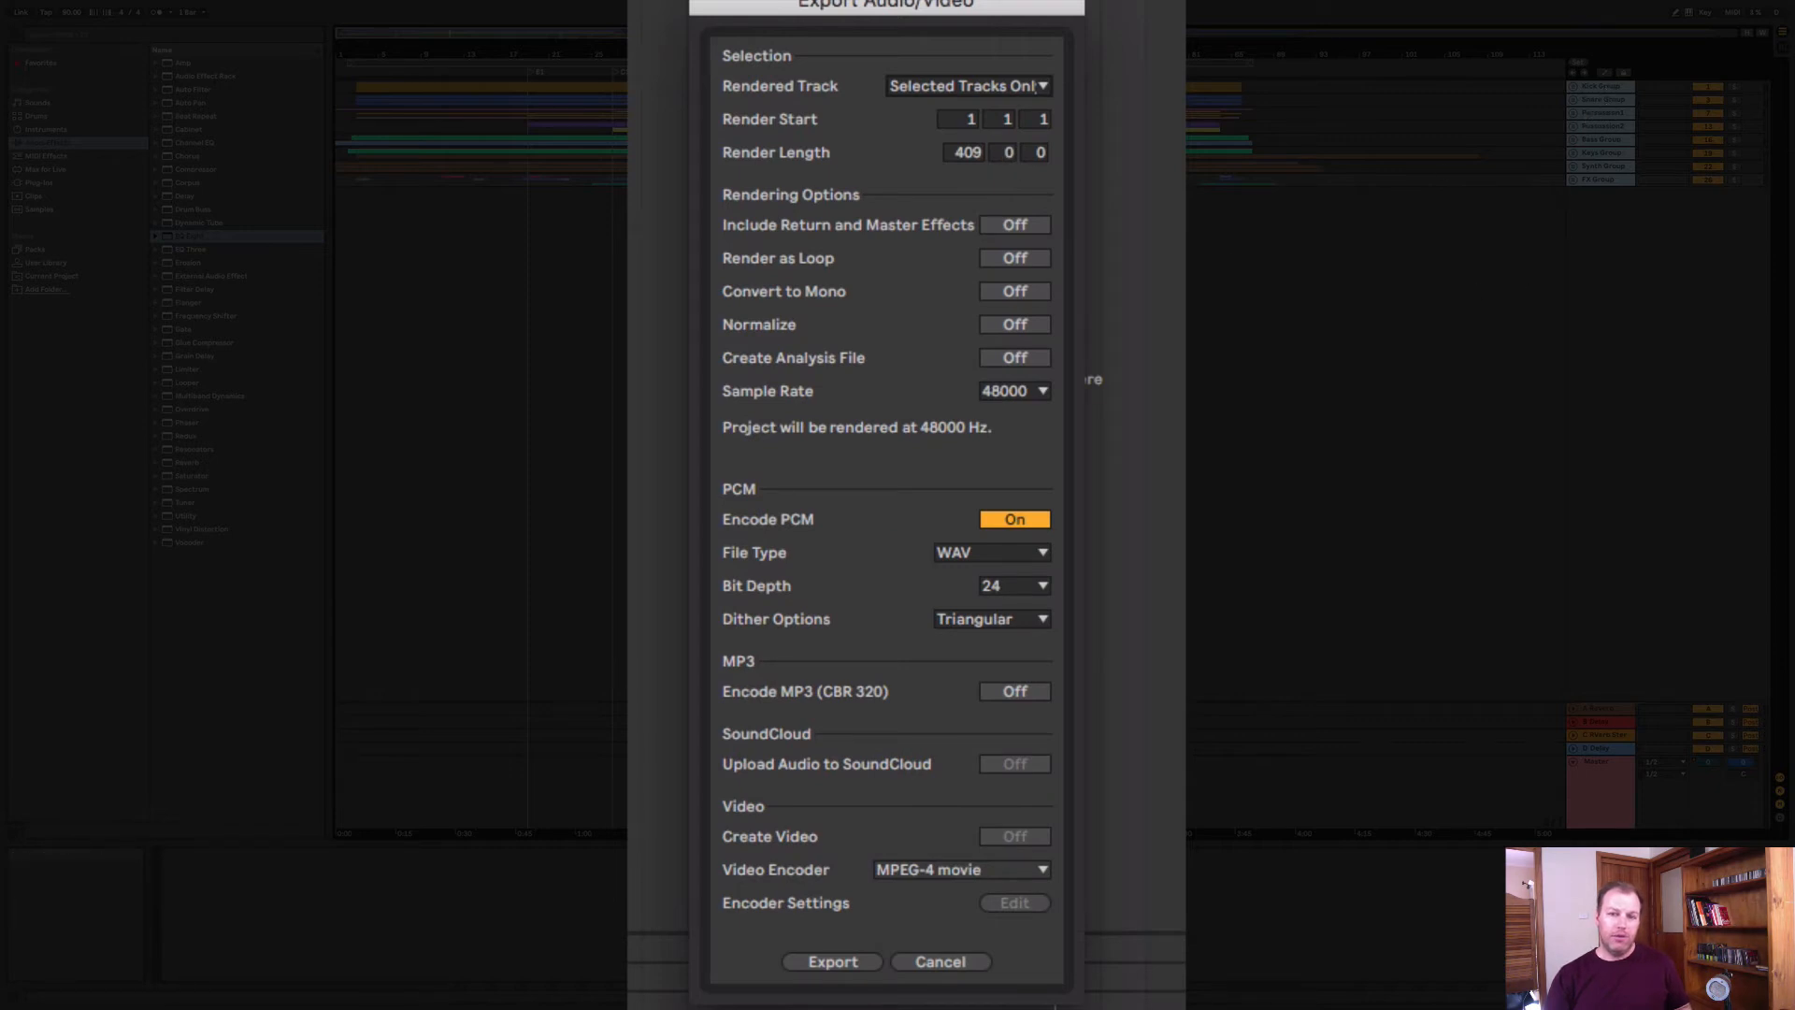
mouse_move(910, 138)
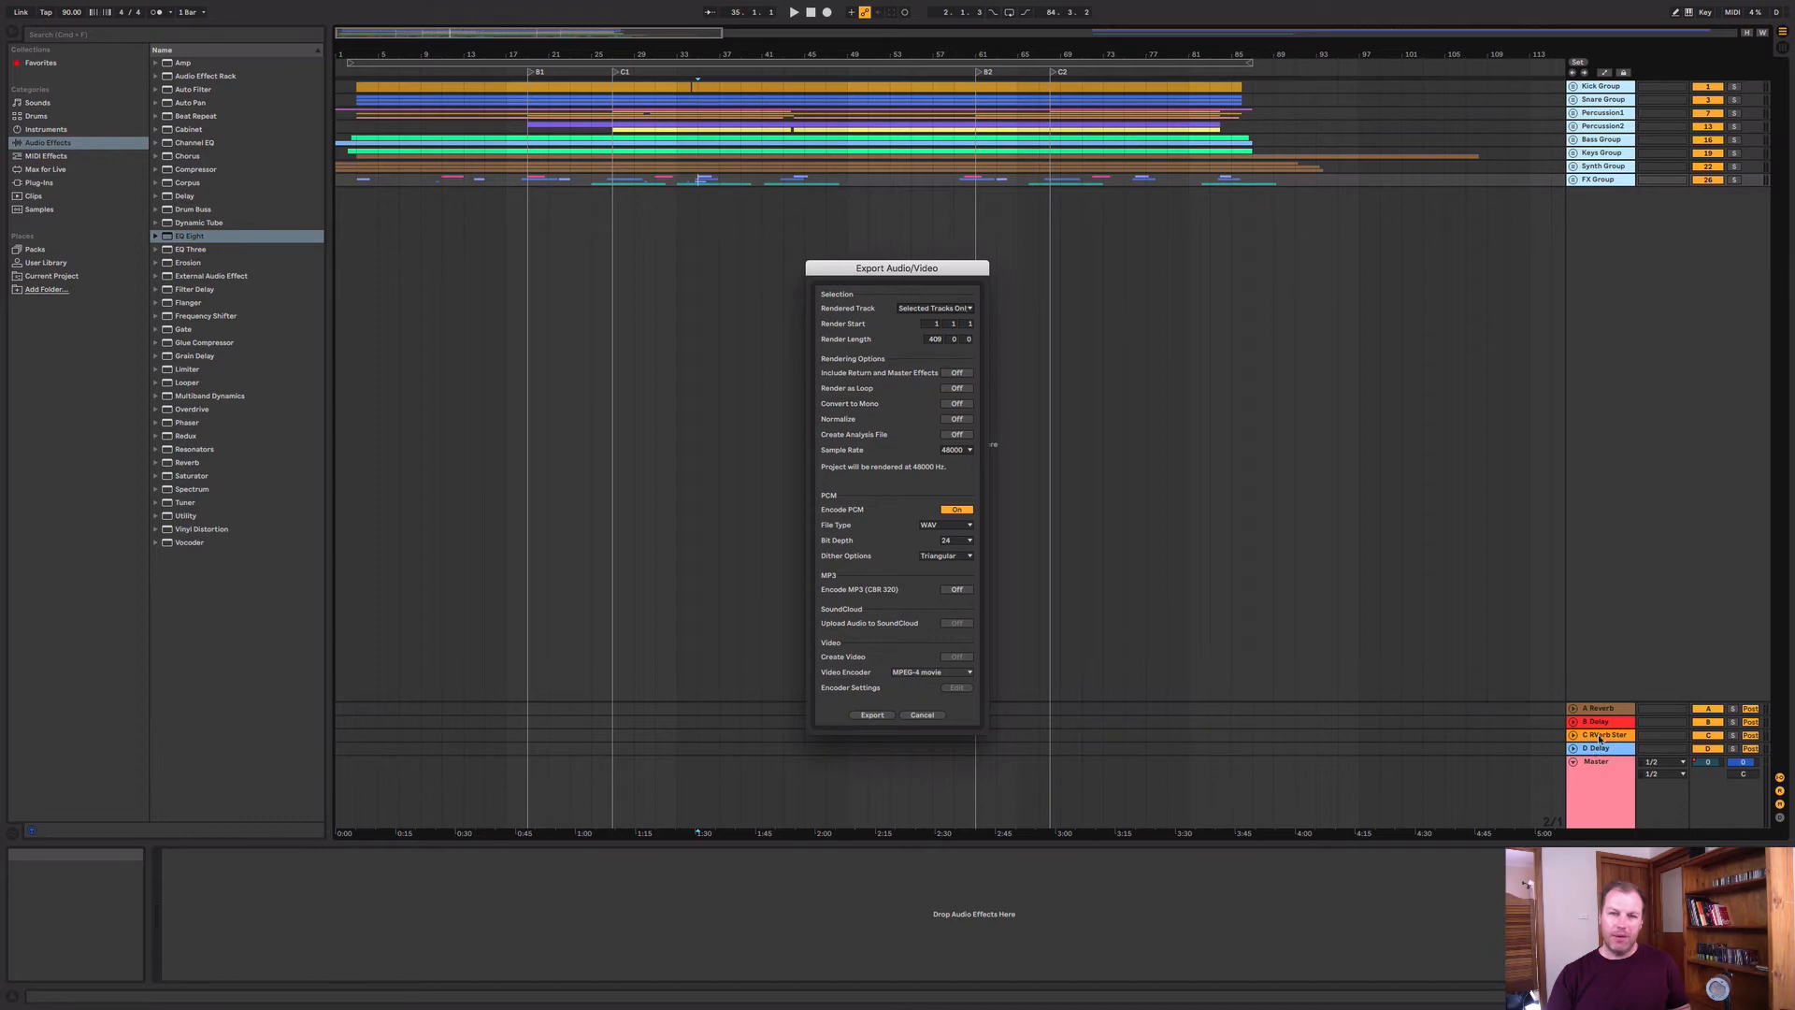
mouse_move(1583, 490)
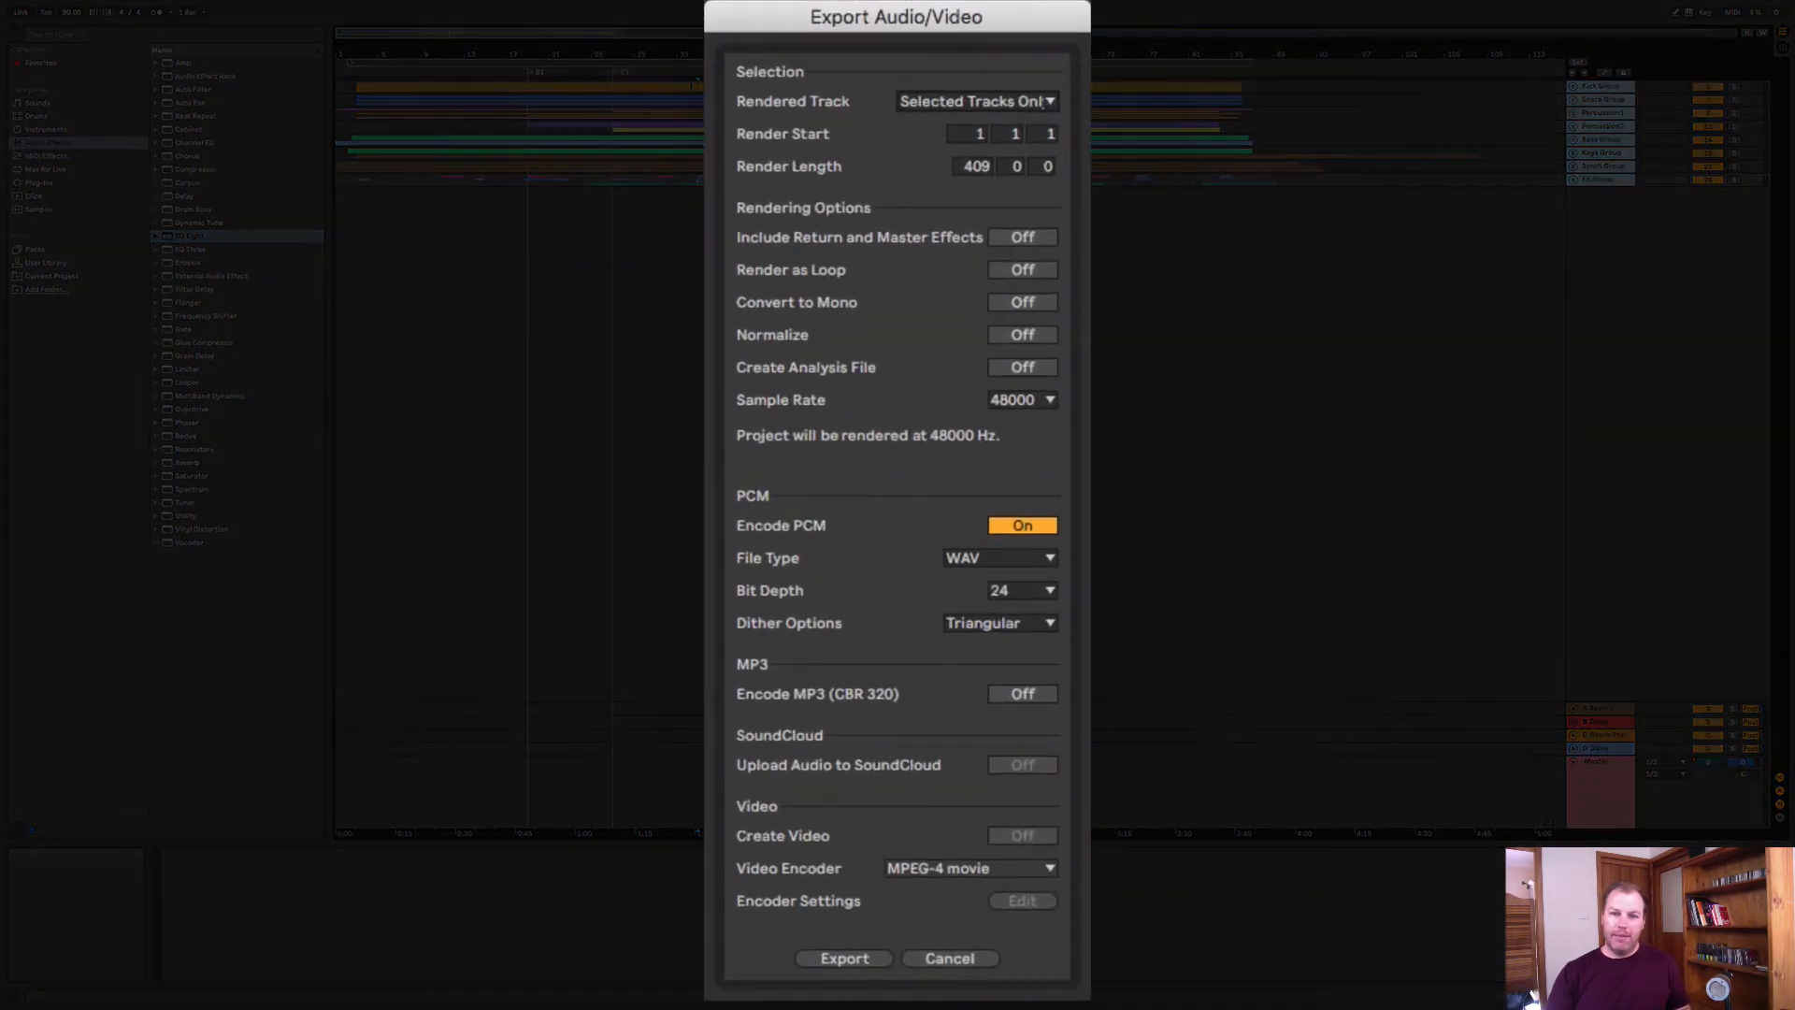
- Switch Rendered Track to All Individual Tracks, then cancel without rendering
click(976, 101)
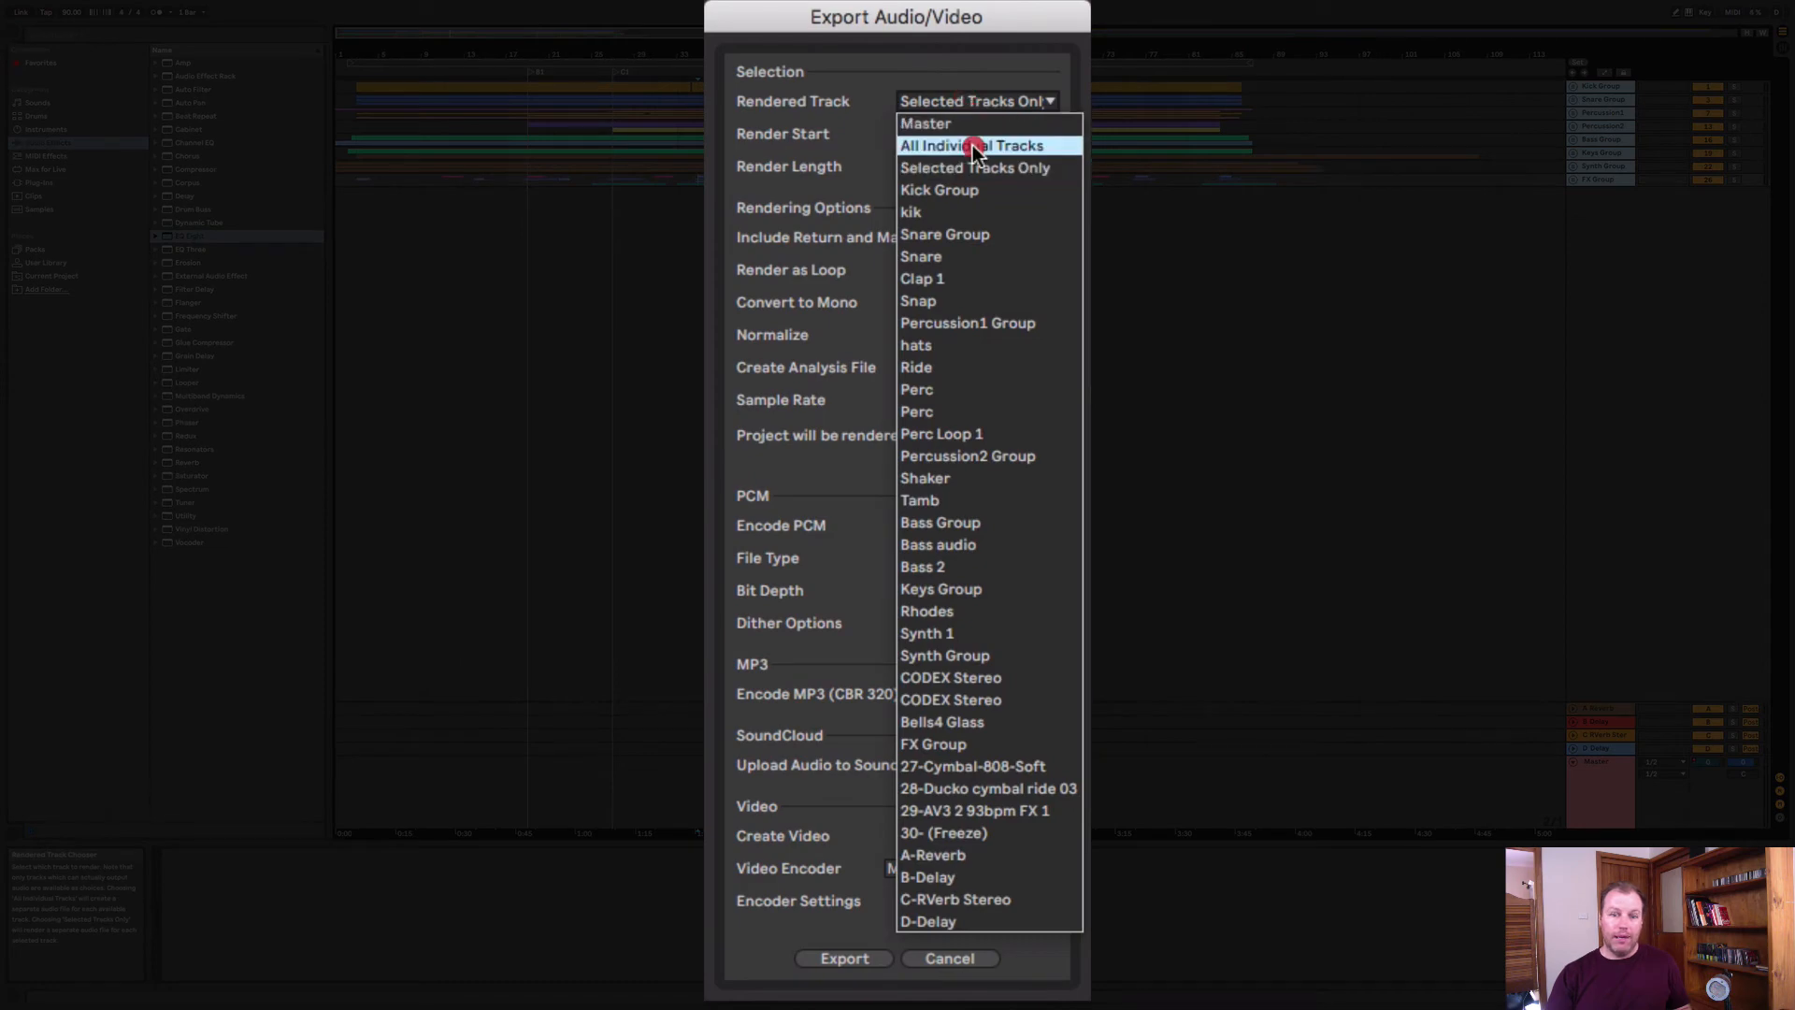
click(972, 146)
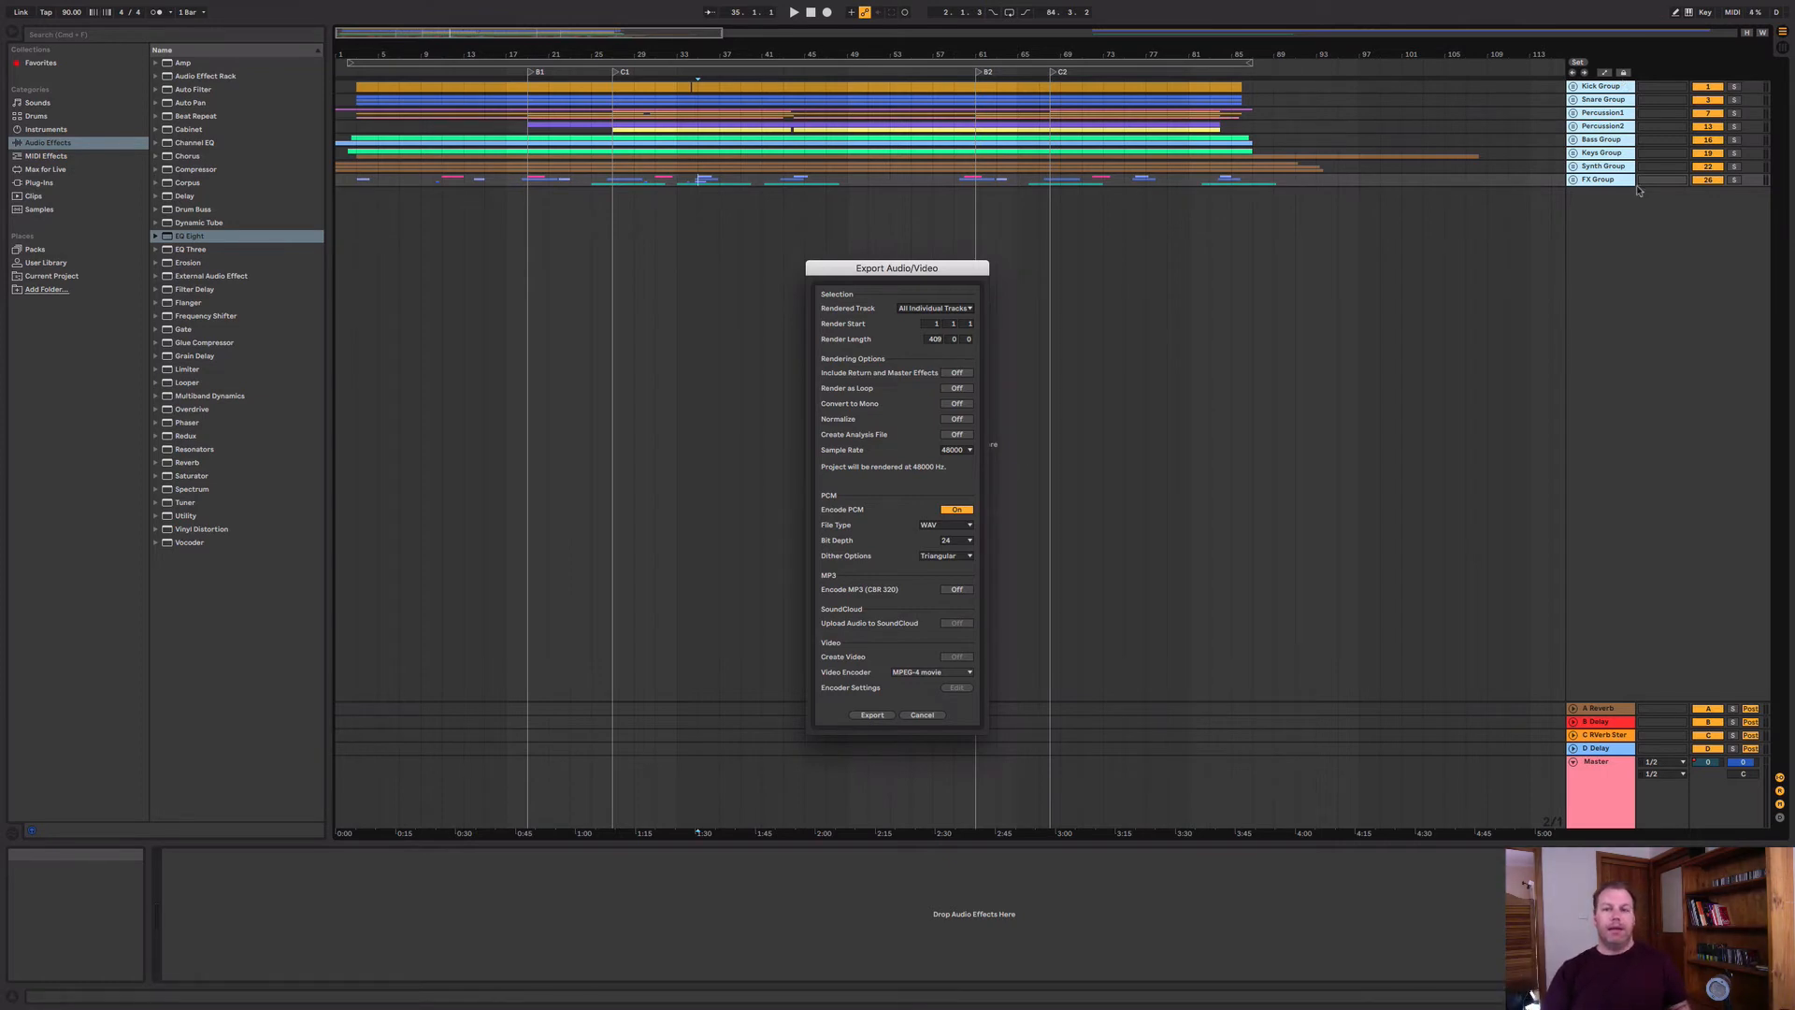
mouse_move(1634, 287)
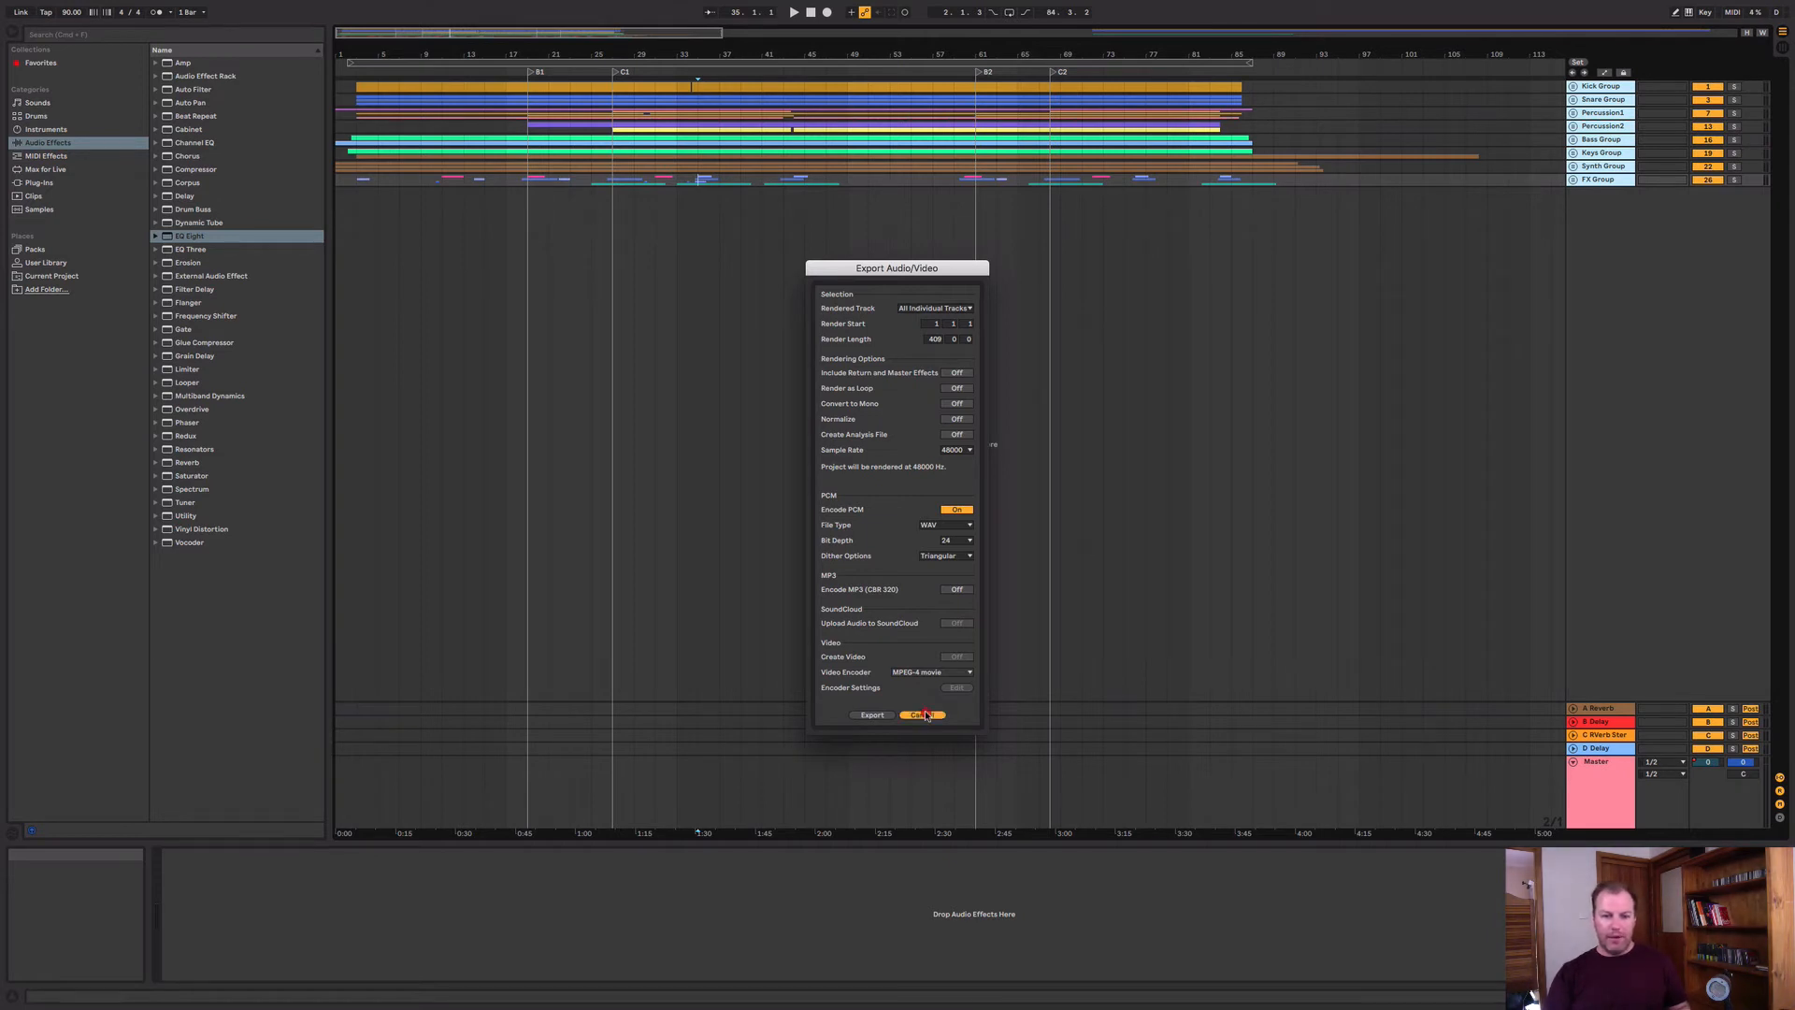
click(923, 715)
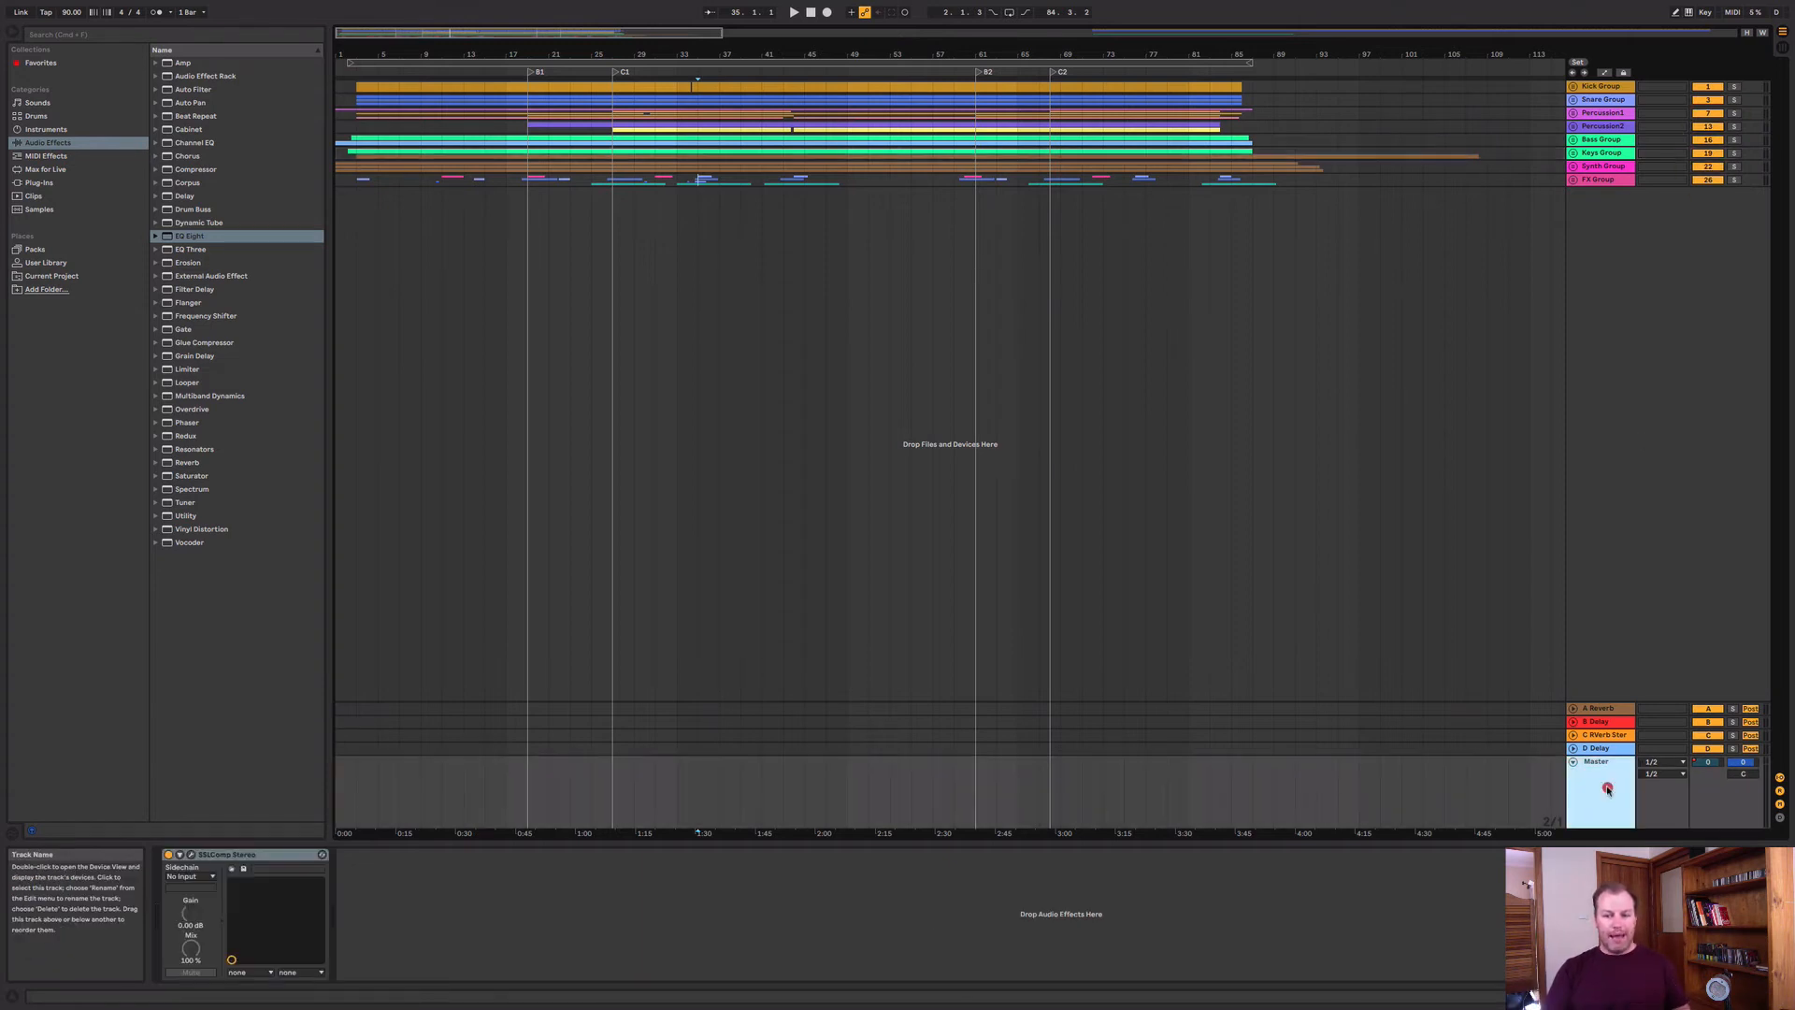
- Show the device chain of the C reverb return track
click(1602, 733)
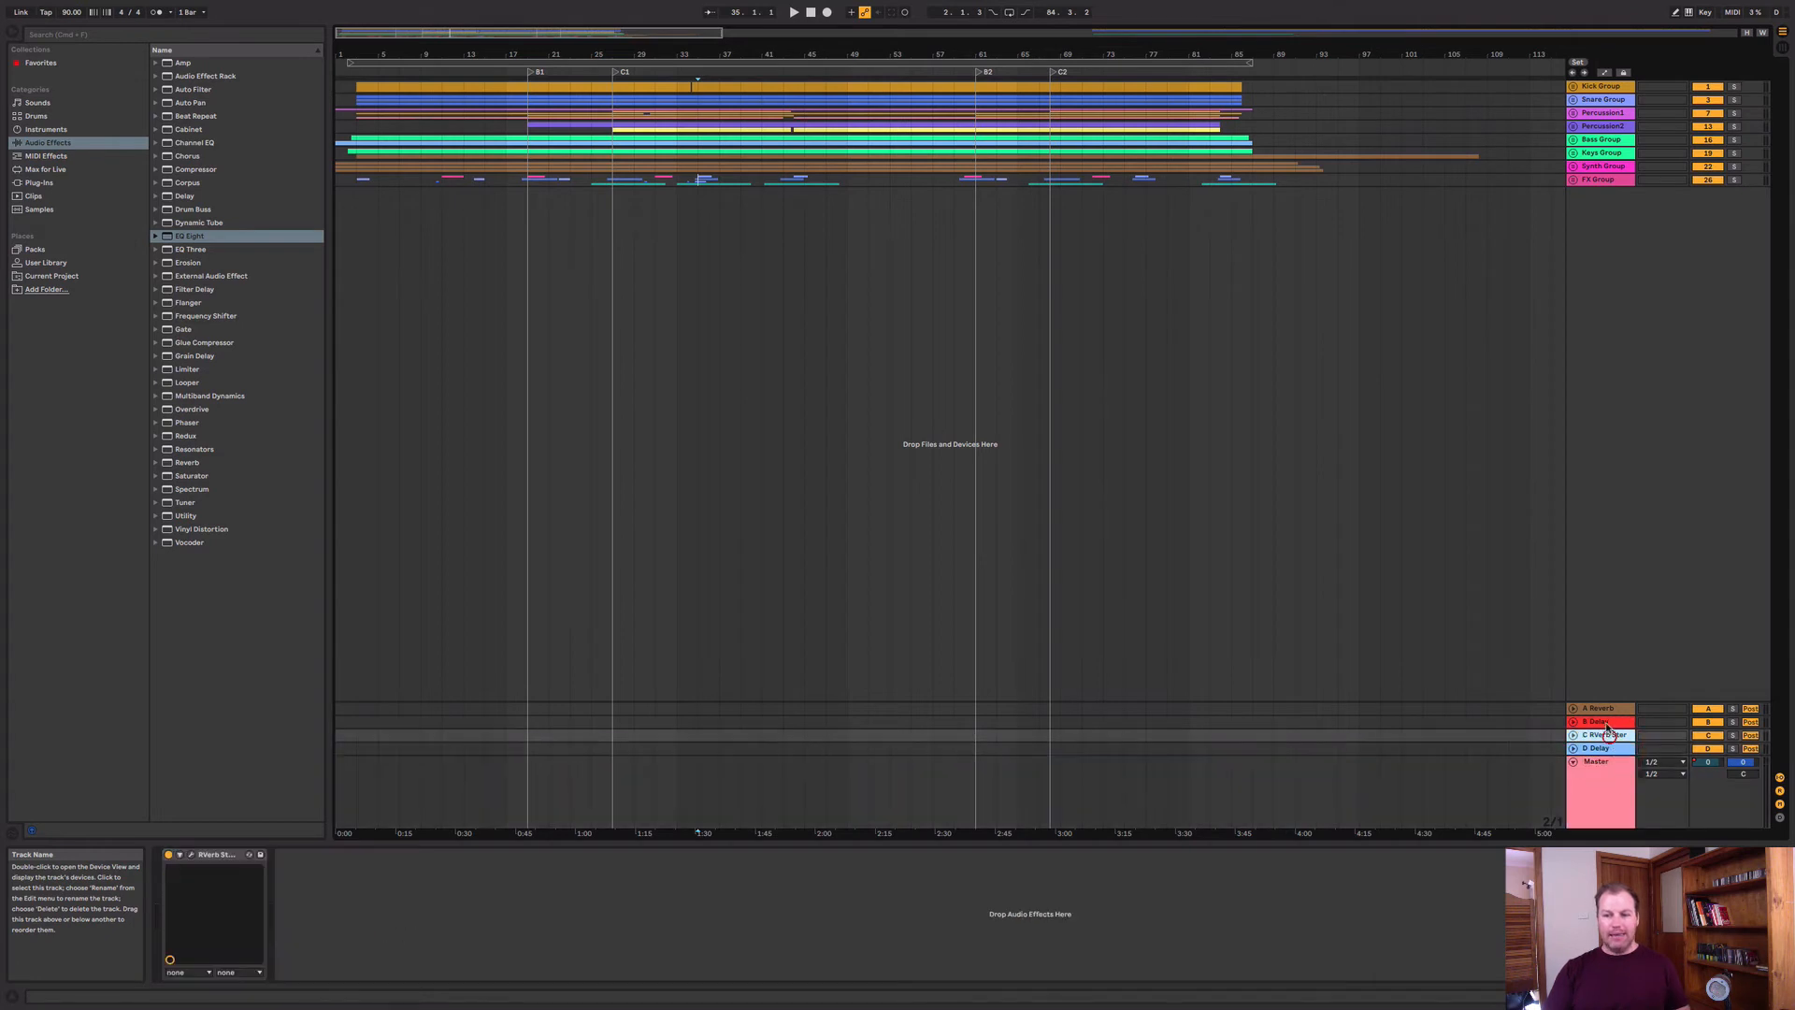
- Reopen the export settings with Master as Rendered Track, then dismiss them
click(1601, 734)
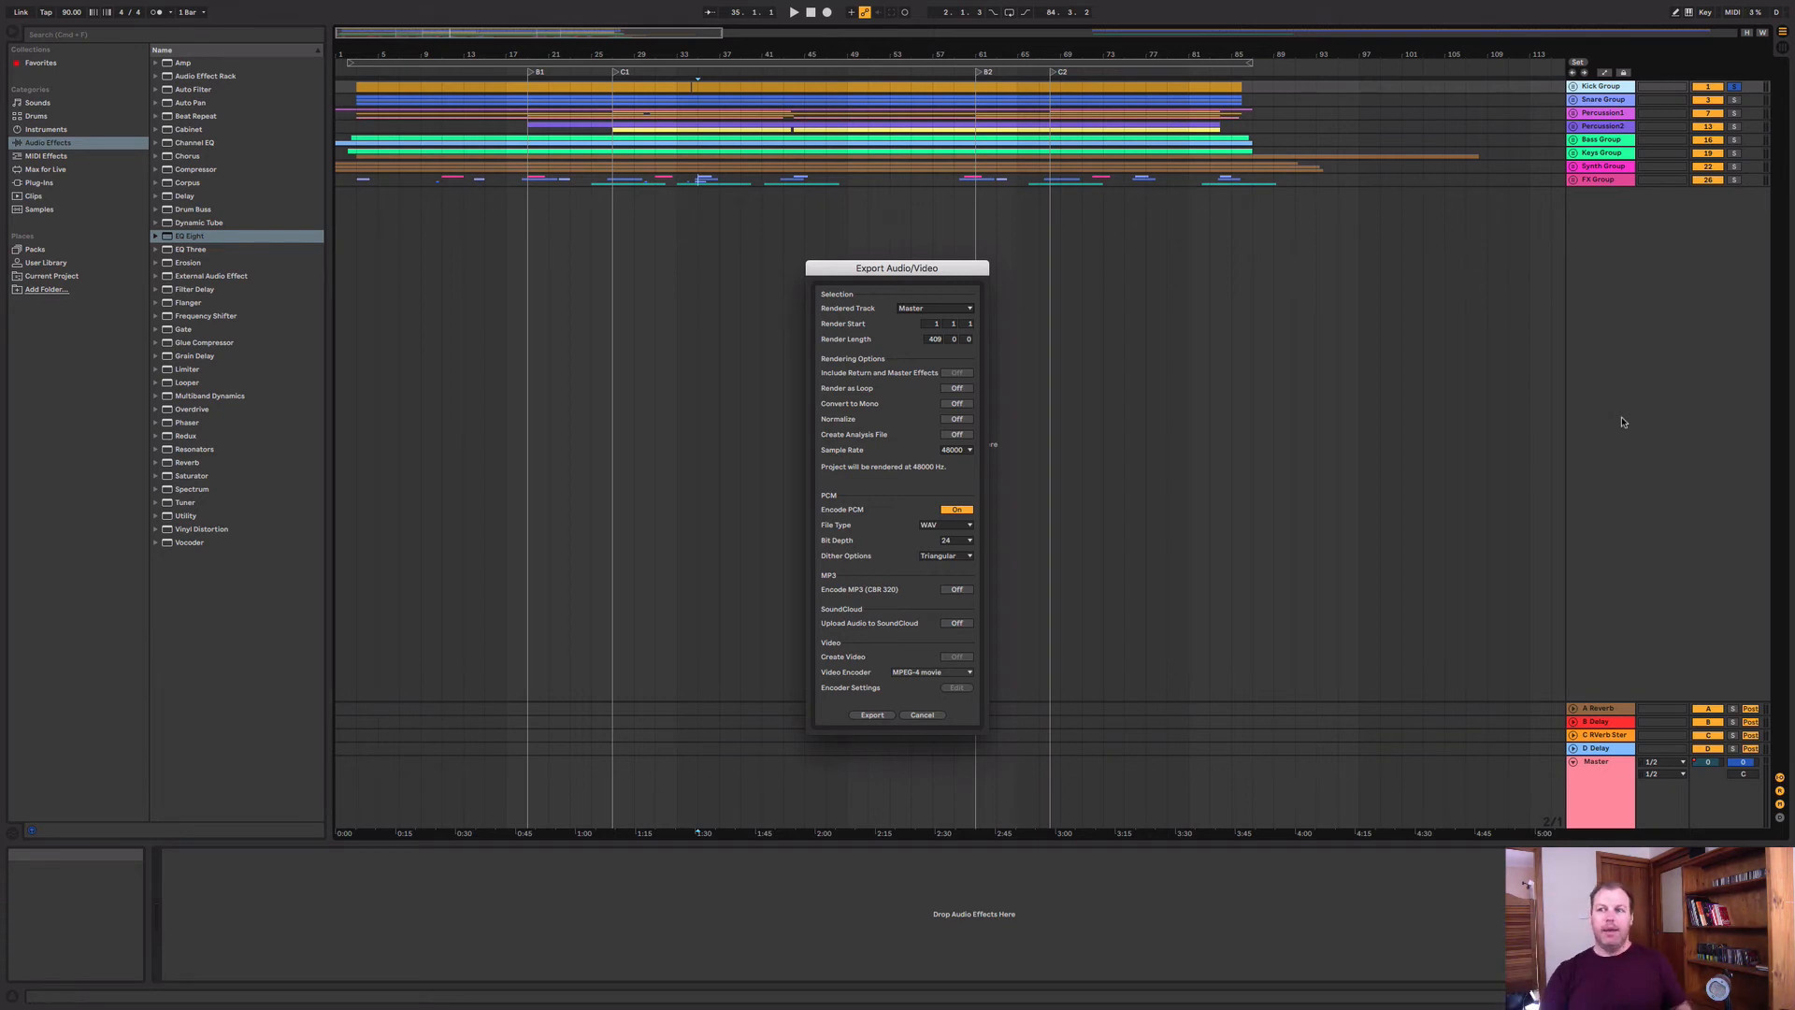
click(924, 715)
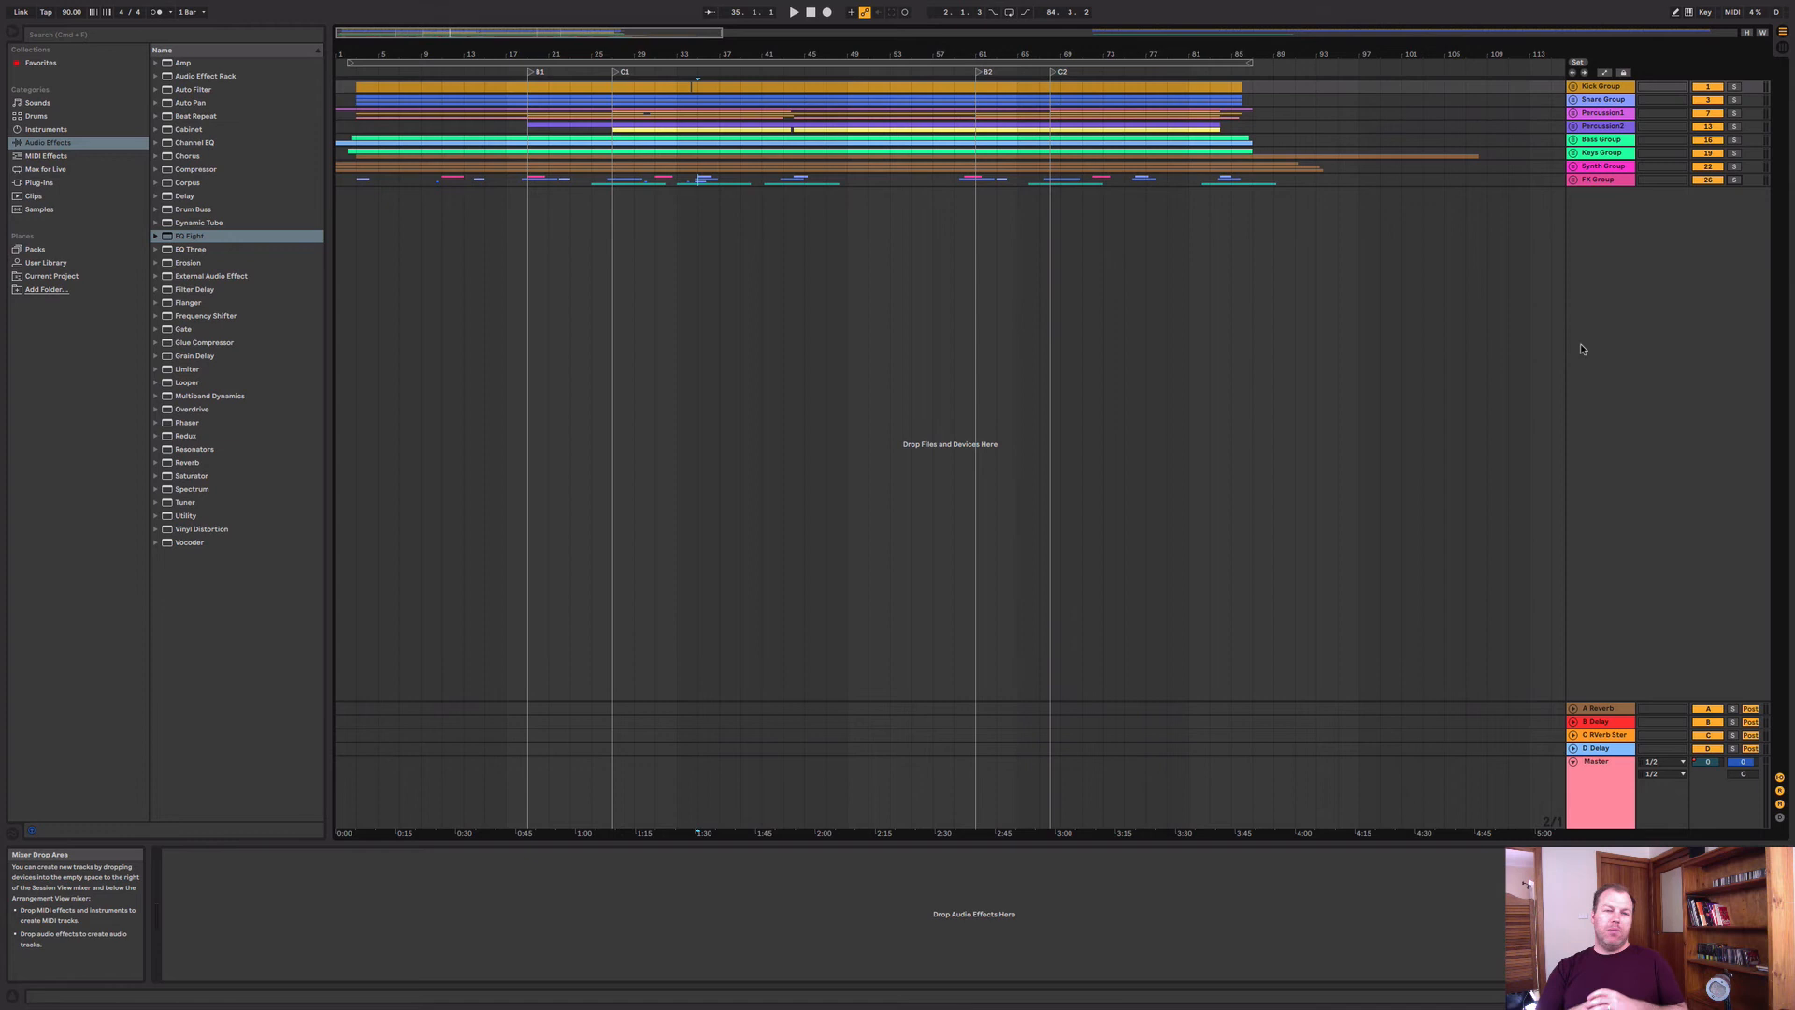
- Select a return track header after closing the export dialog
click(1597, 784)
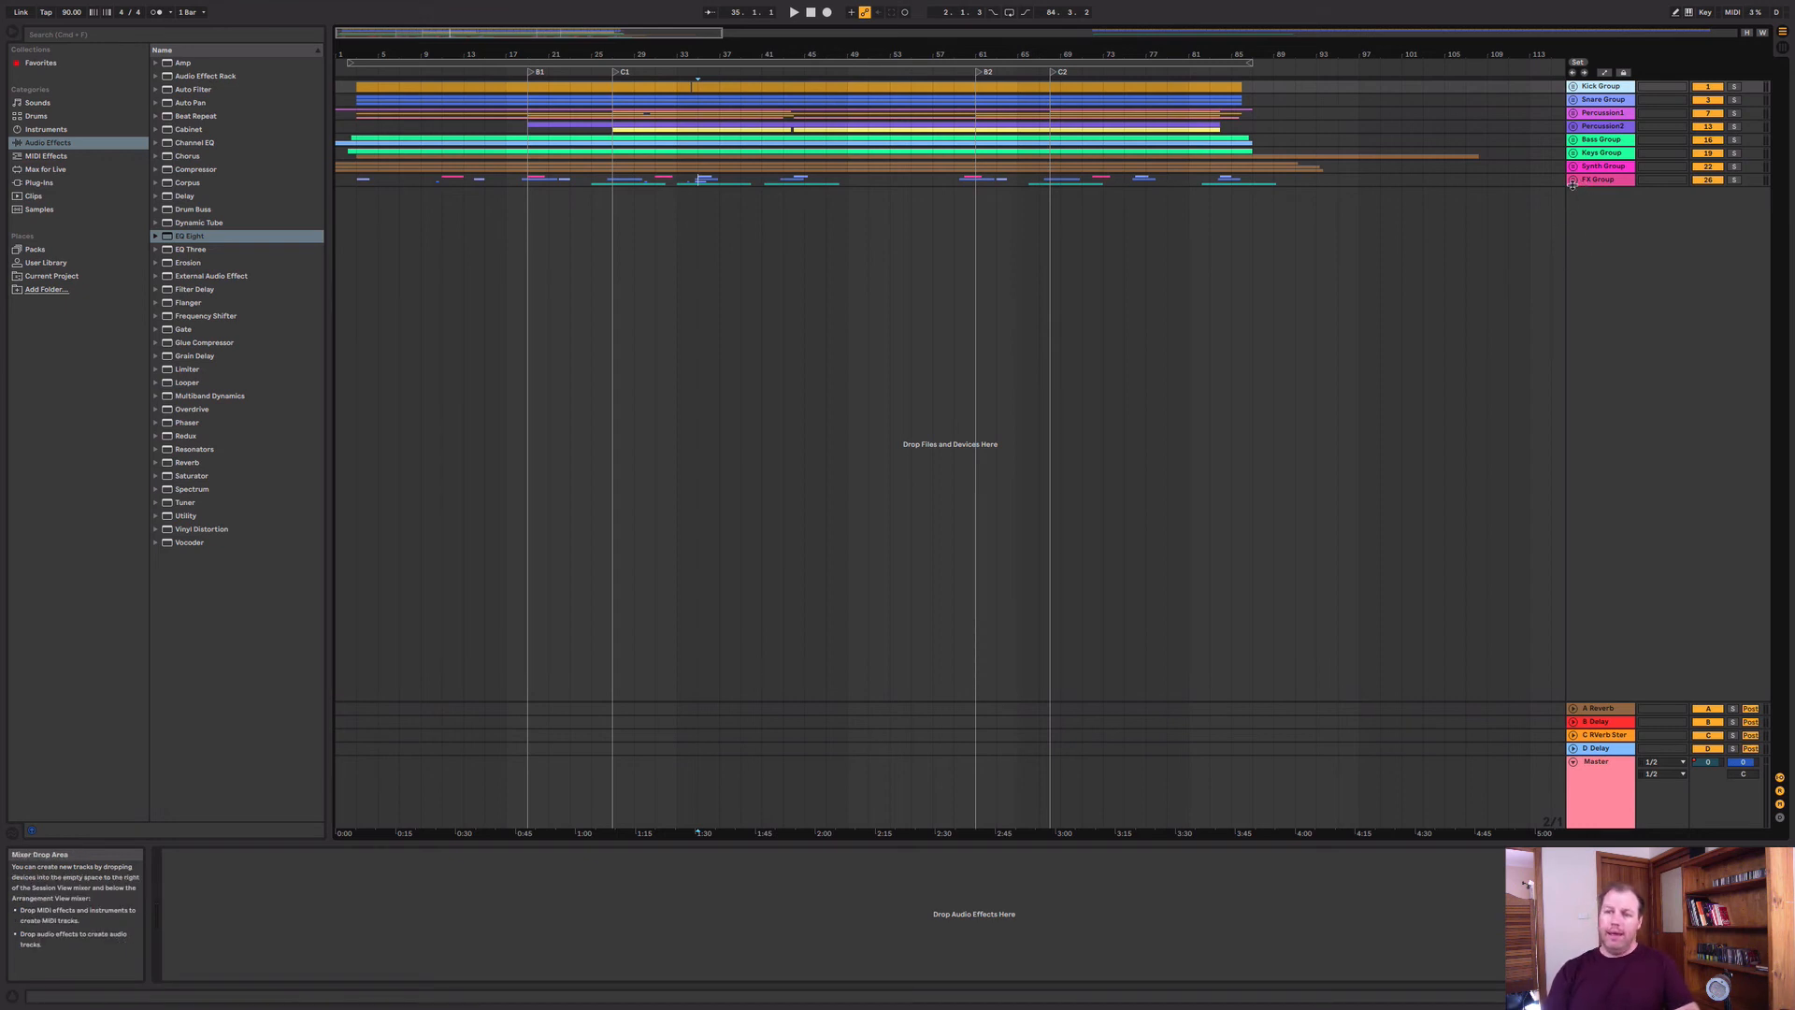
click(1572, 166)
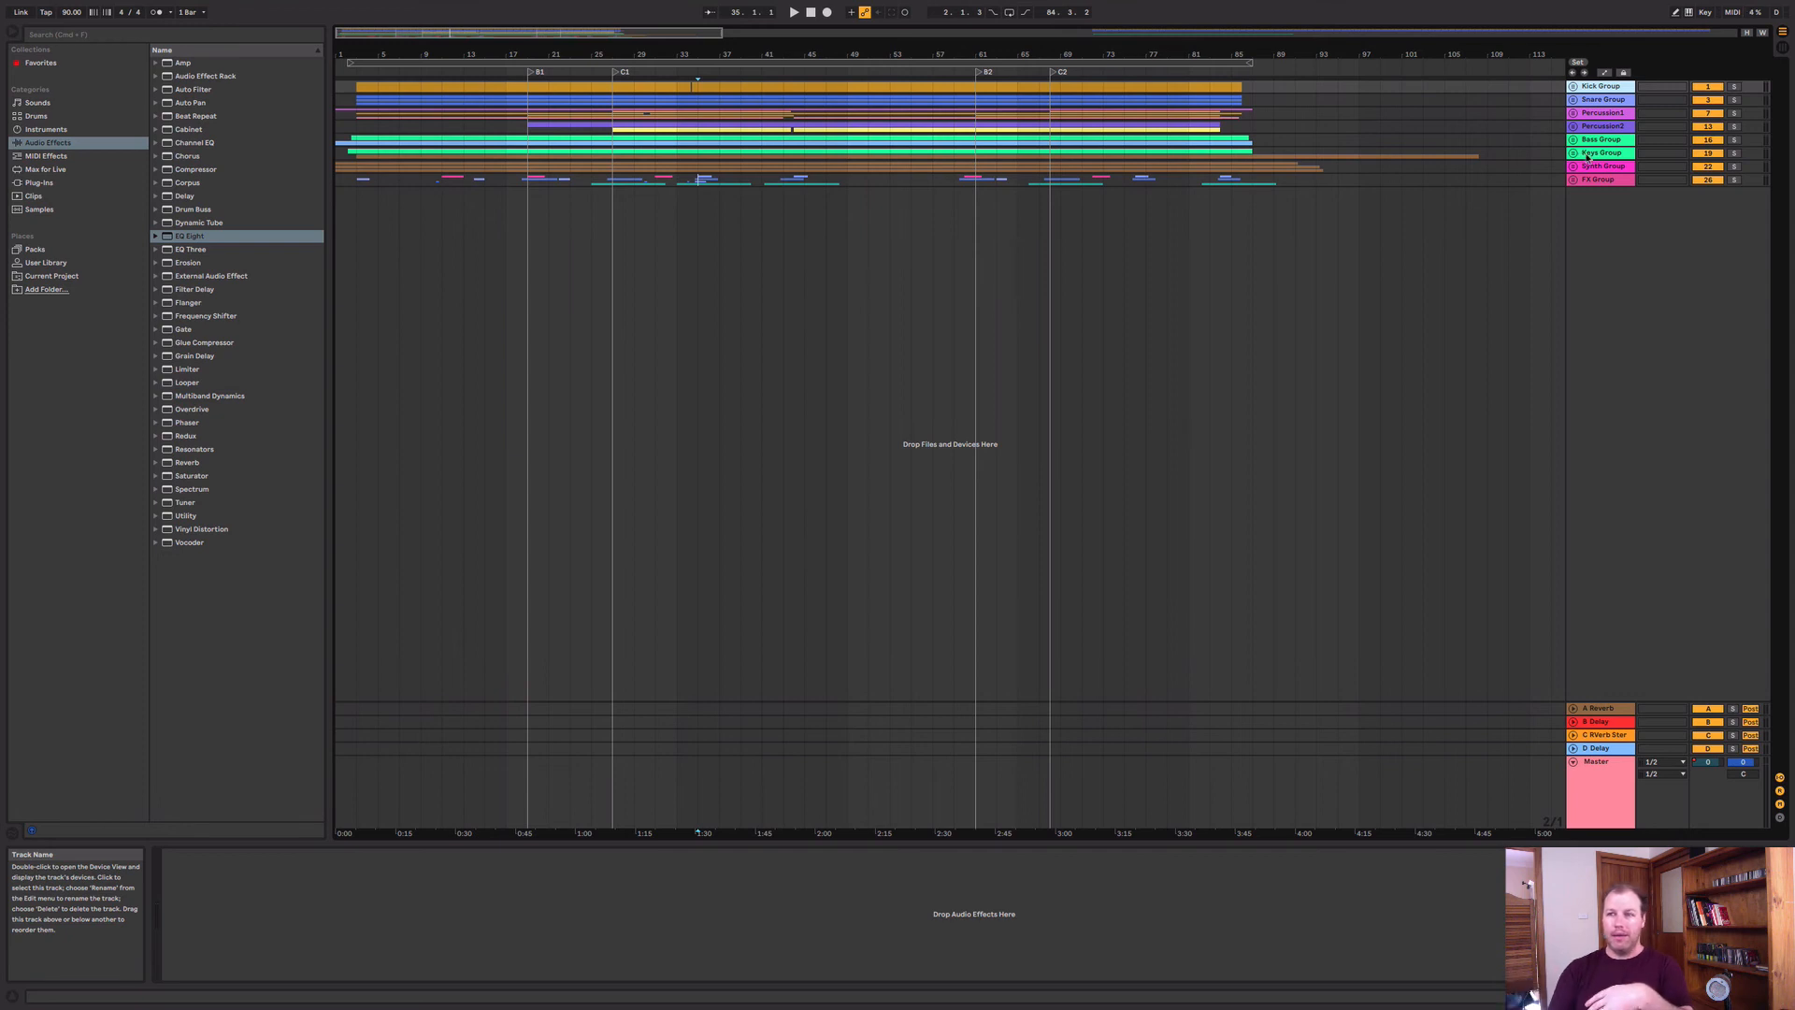
click(1573, 86)
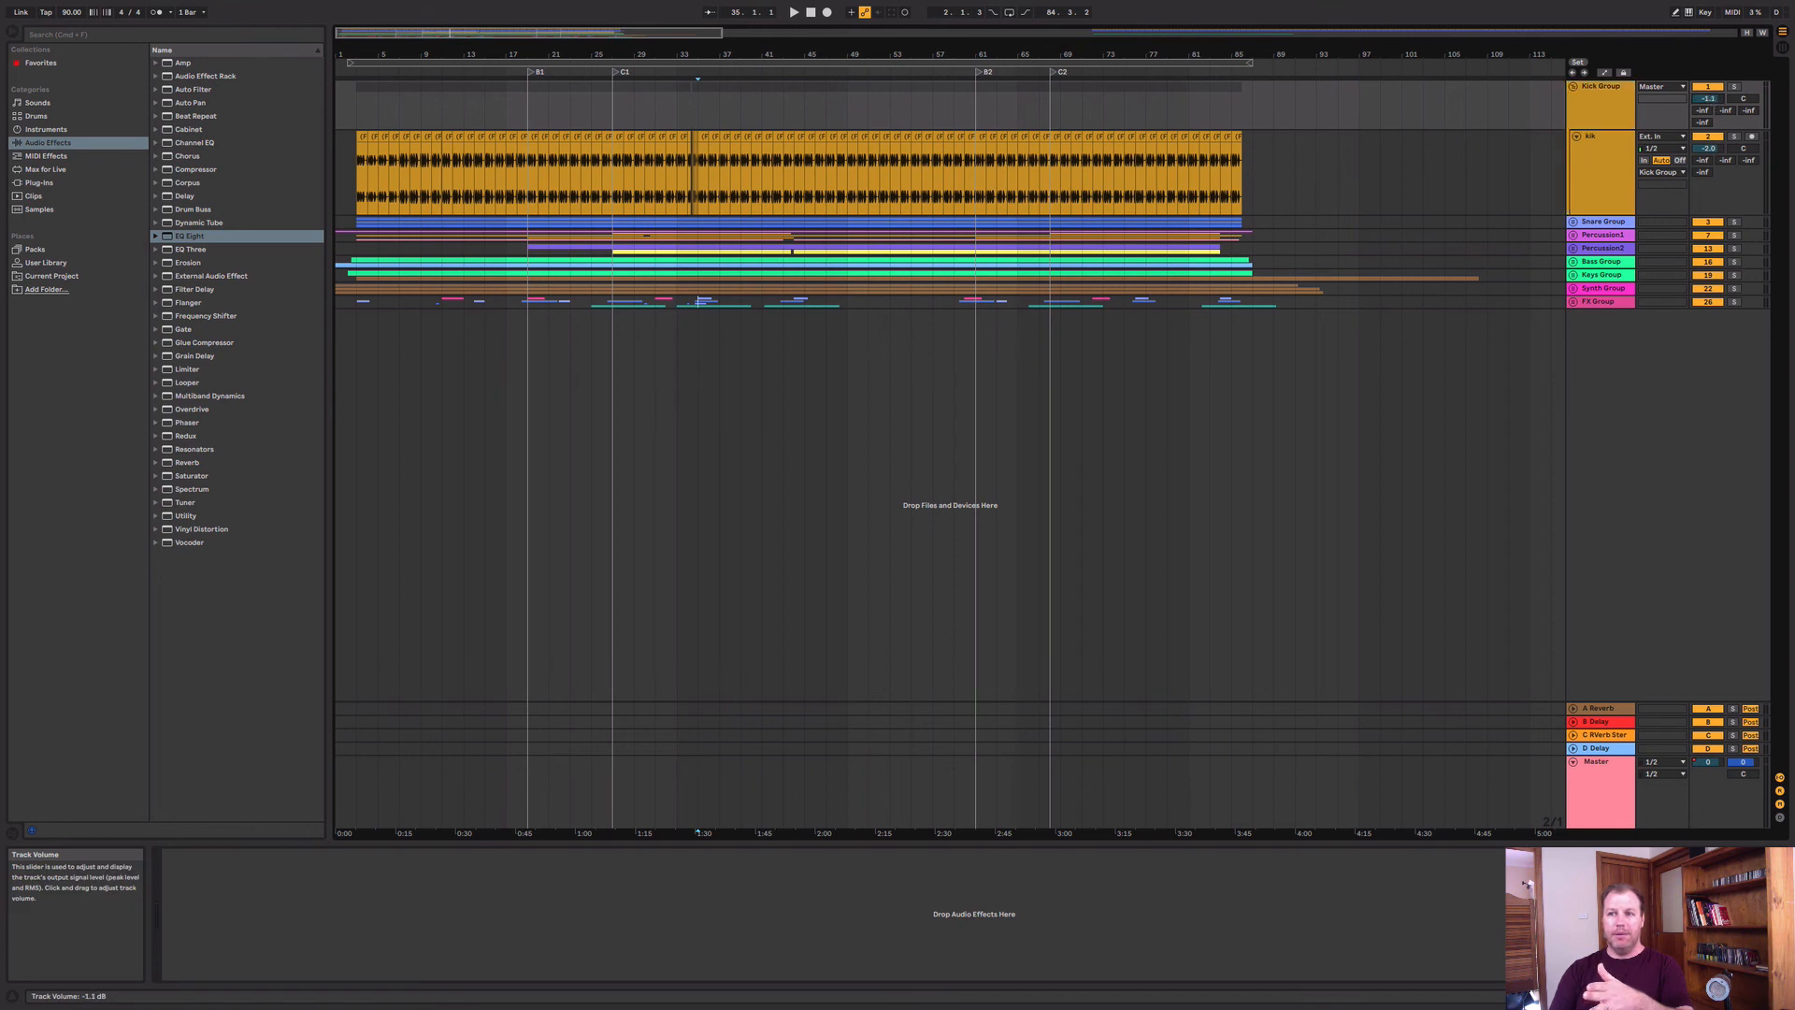
drag(1707, 99, 1707, 91)
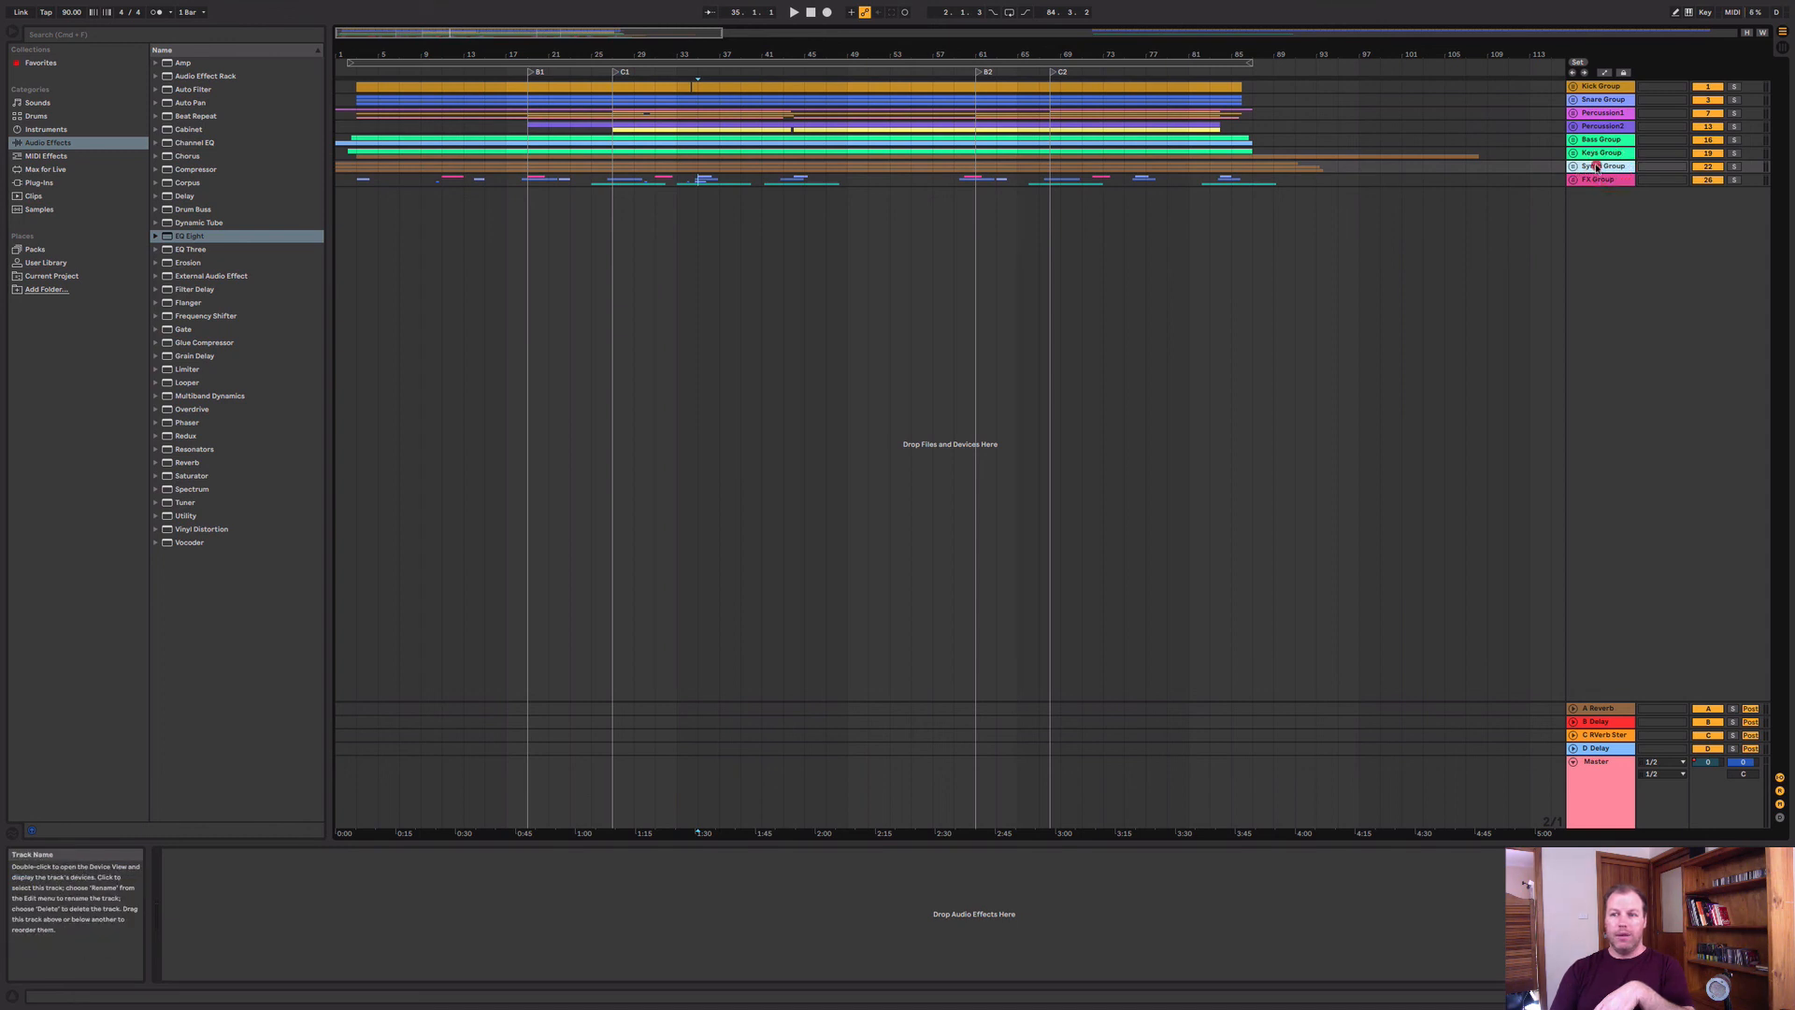
- Pull EQ Eight's band 4 on Synth Group slightly down and lower in frequency to tame highs
click(1570, 164)
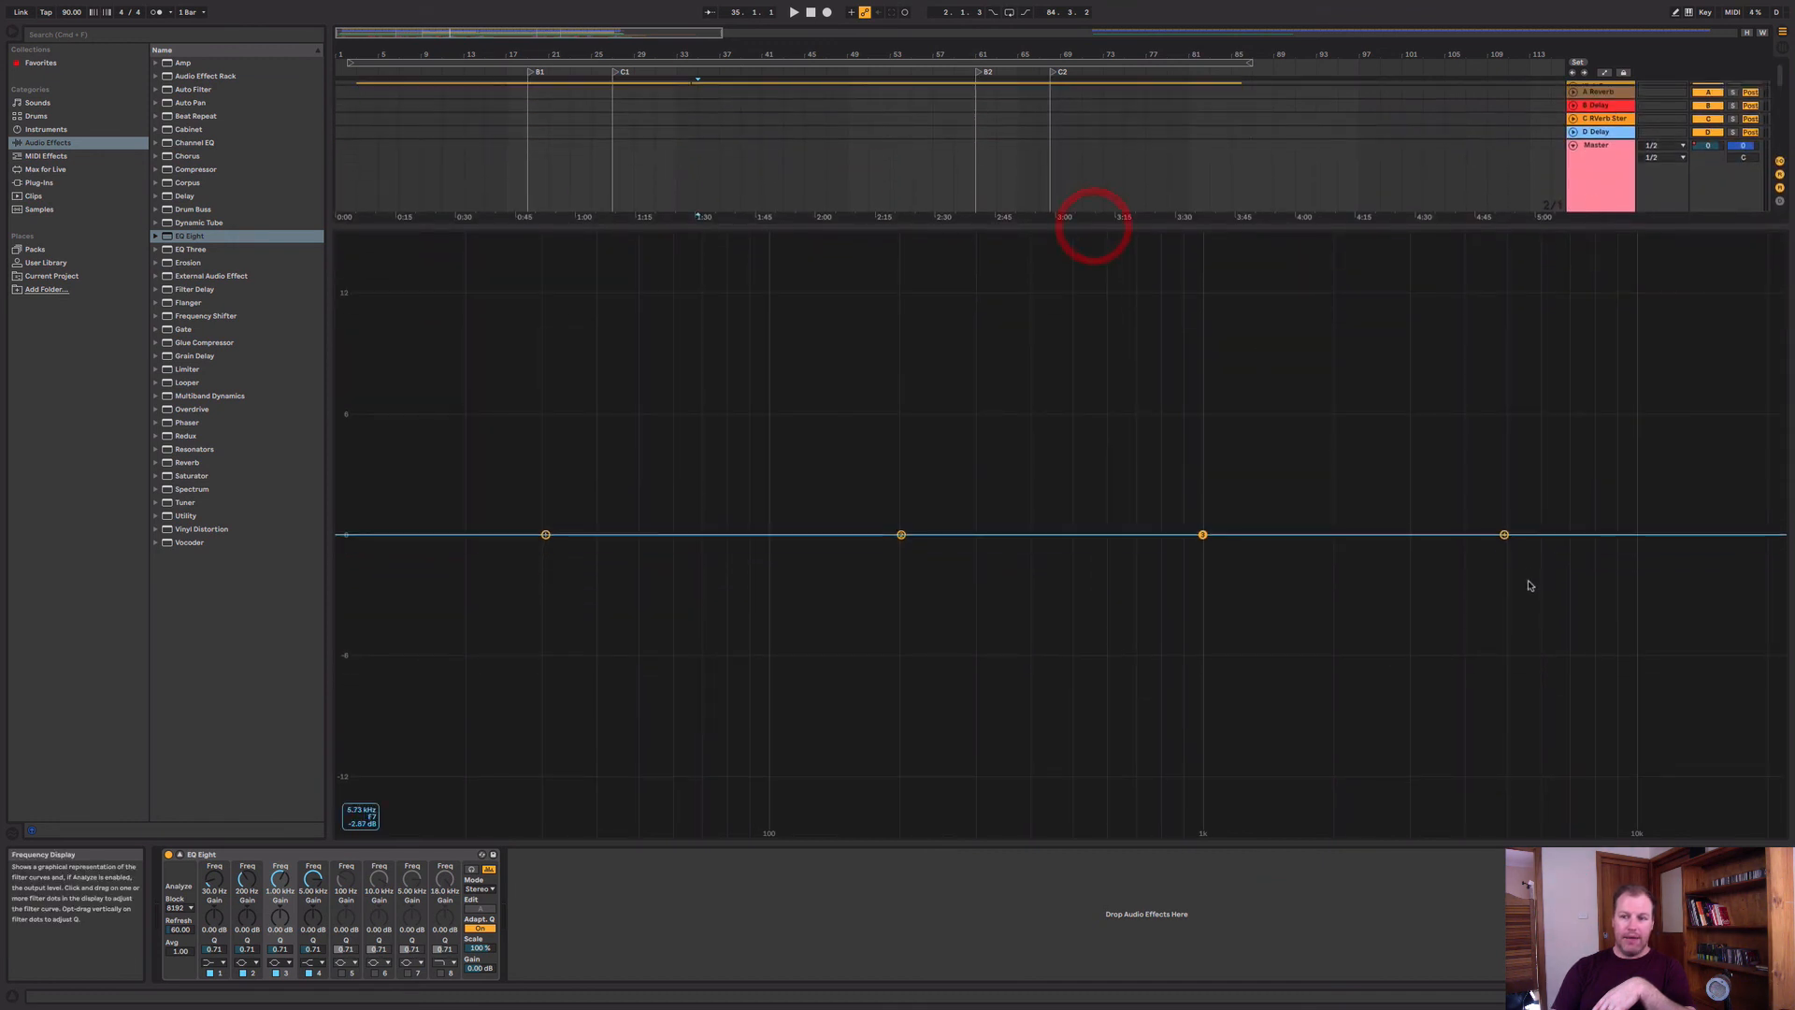
drag(1502, 533, 1487, 547)
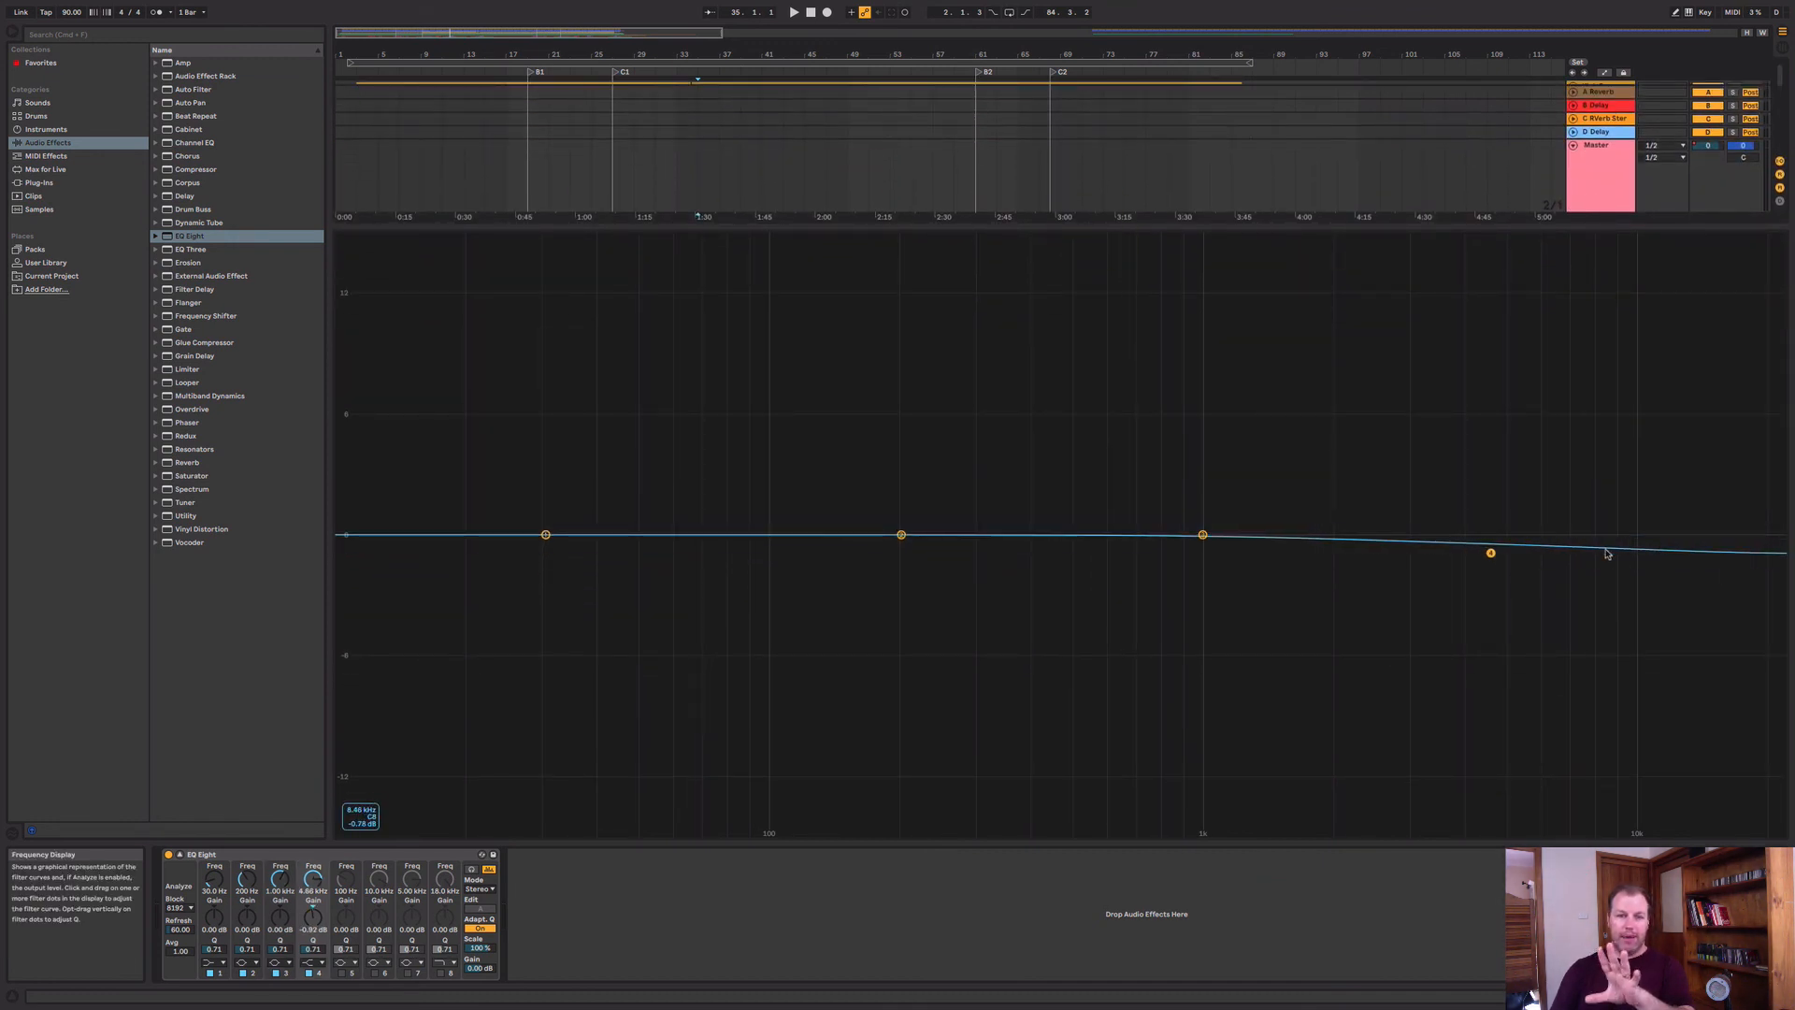
drag(1492, 552, 1490, 553)
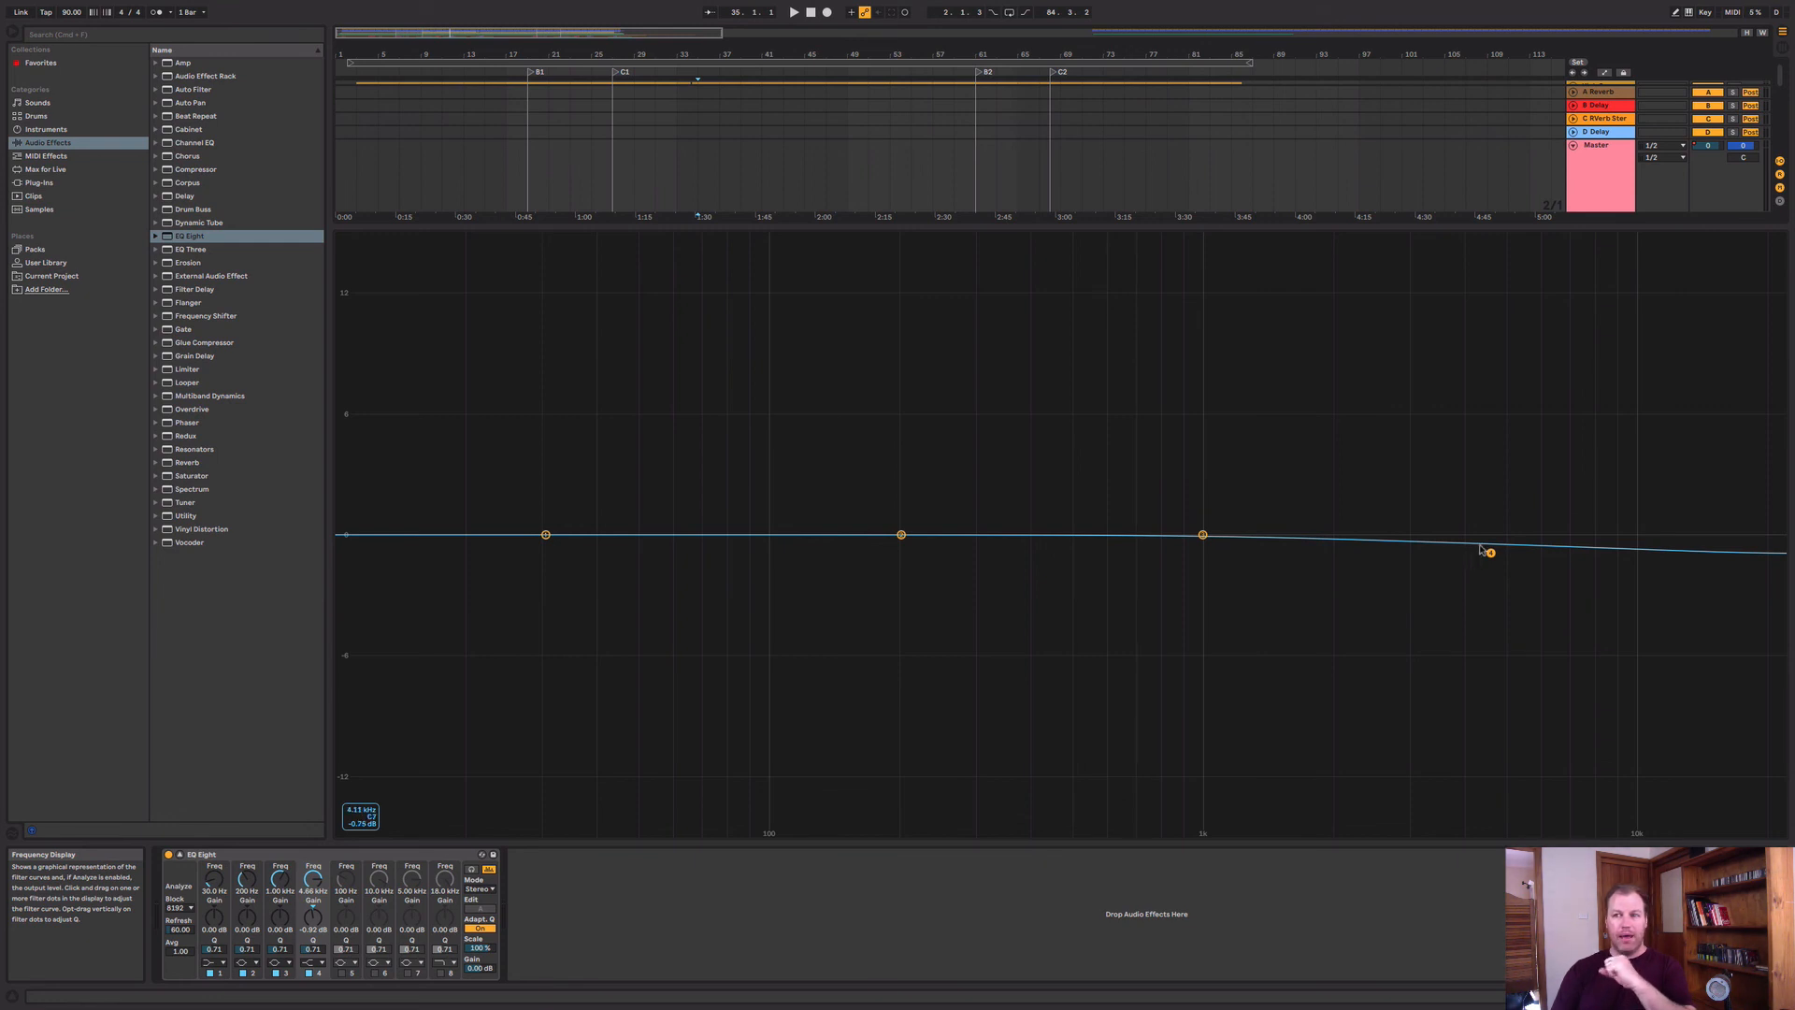
drag(1490, 552, 1496, 544)
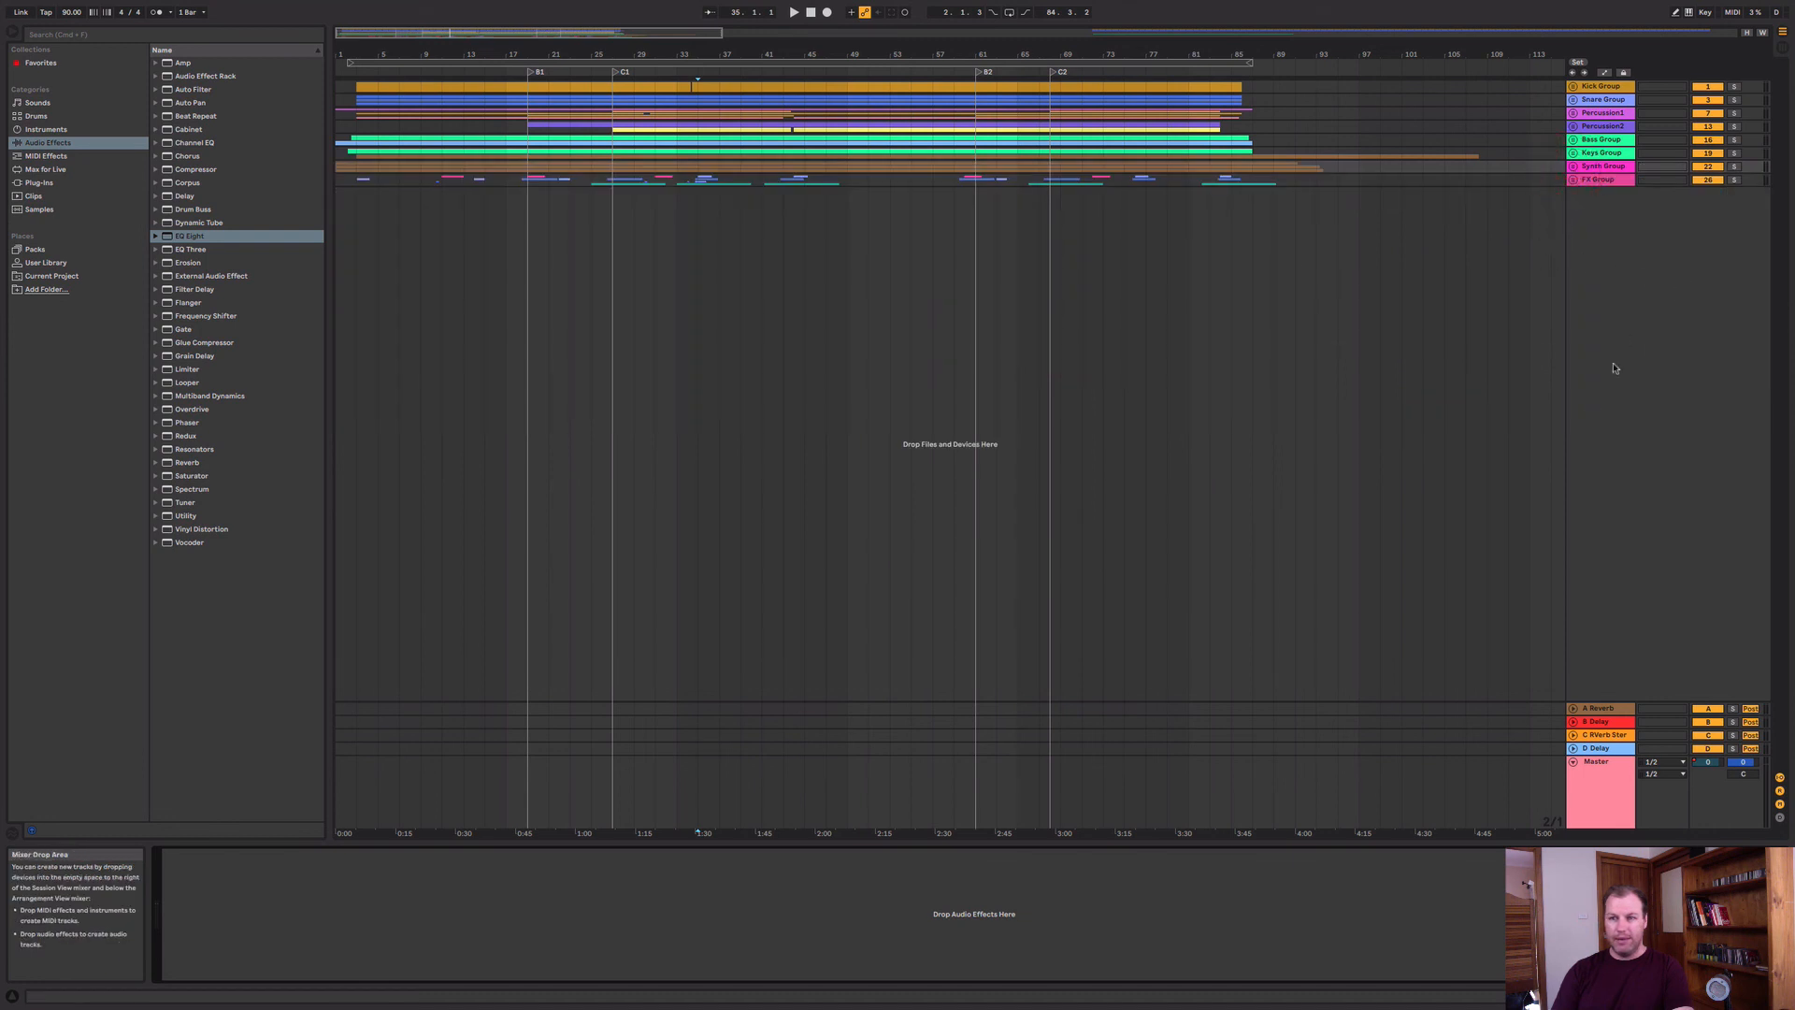
mouse_move(1593, 409)
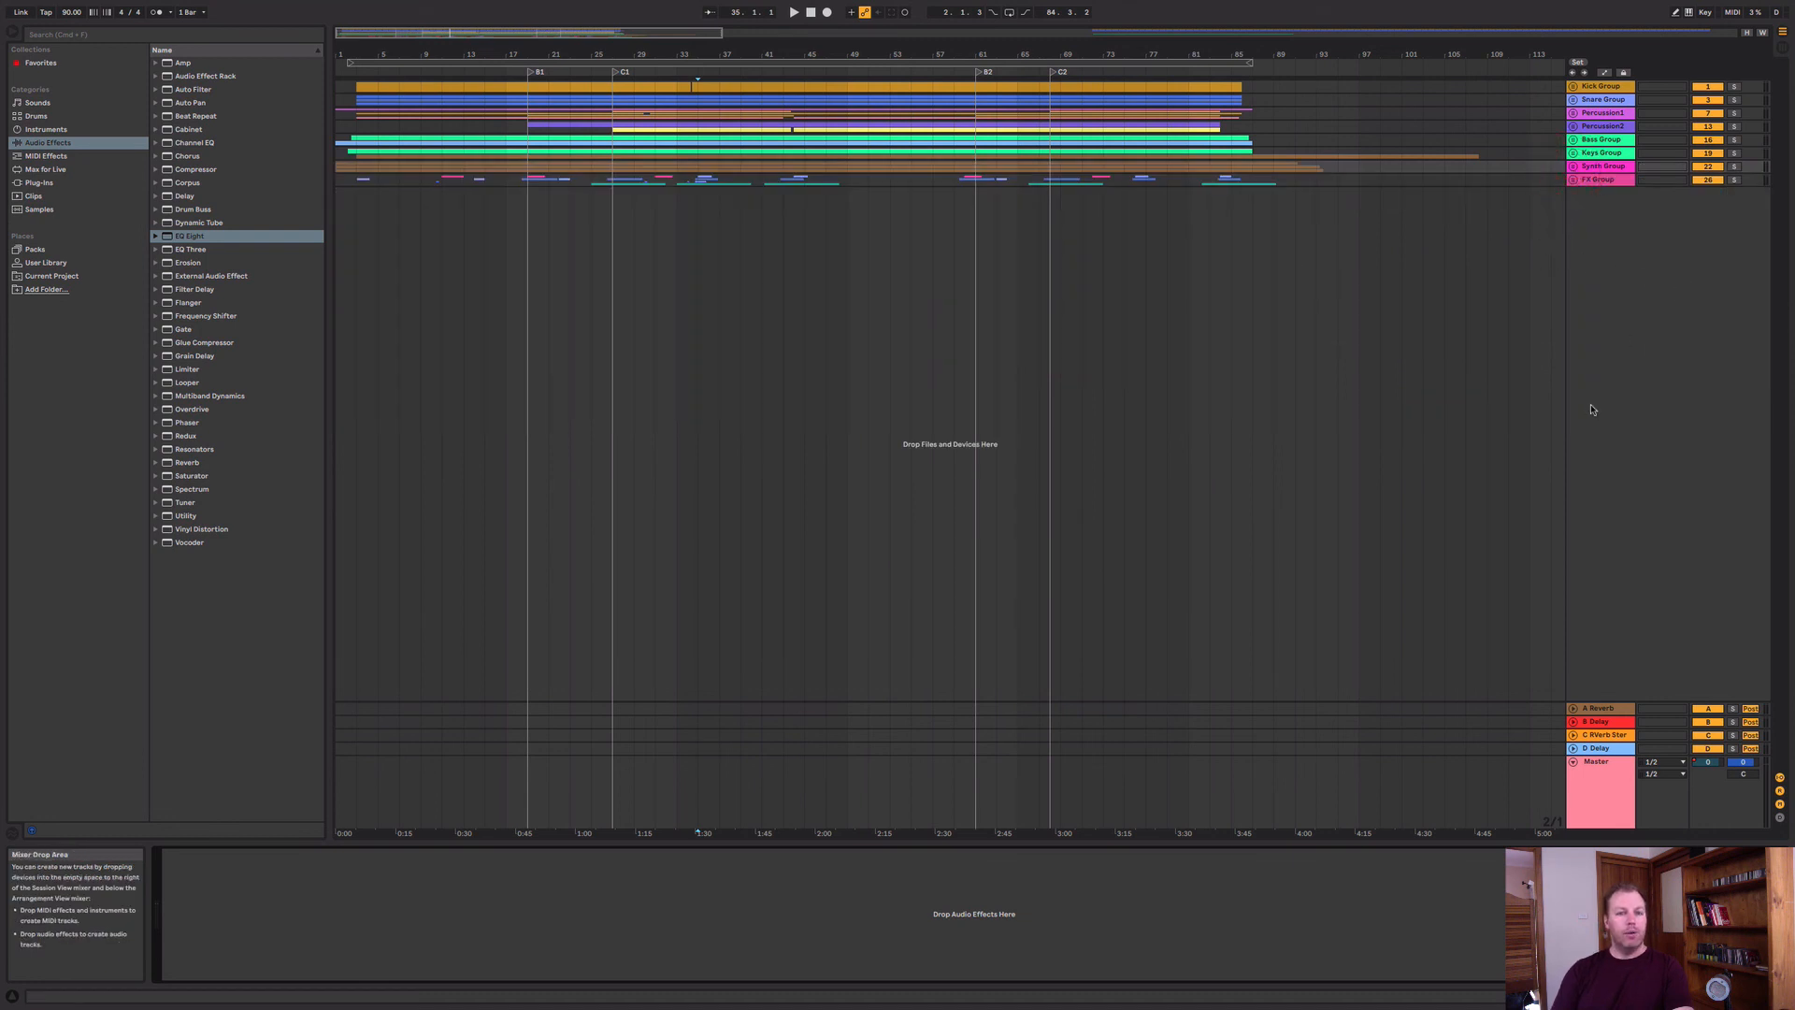